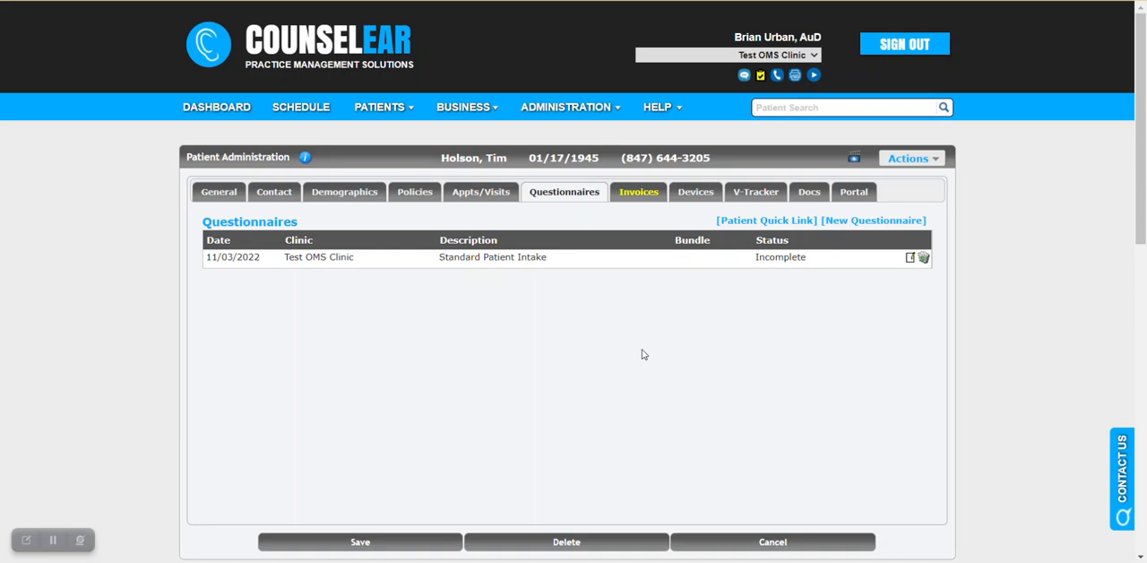
mouse_move(717, 307)
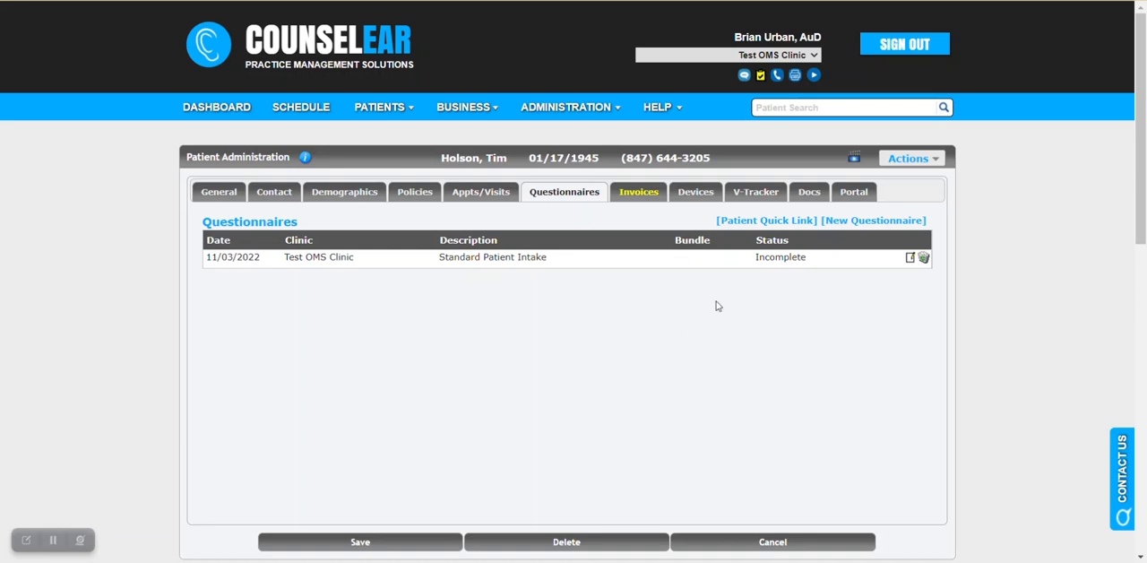
mouse_move(729, 302)
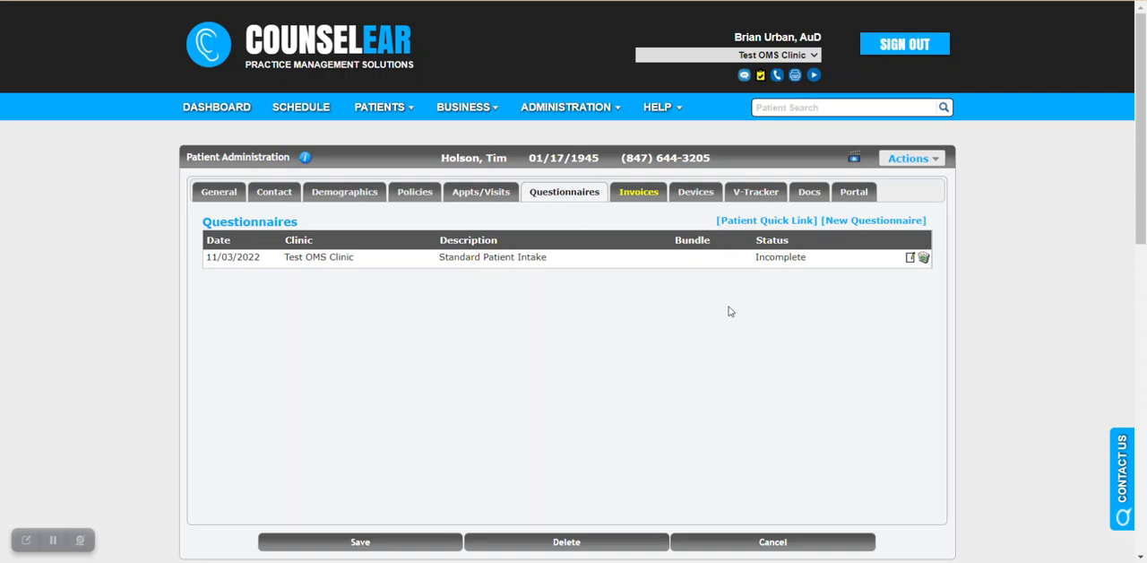
mouse_move(714, 315)
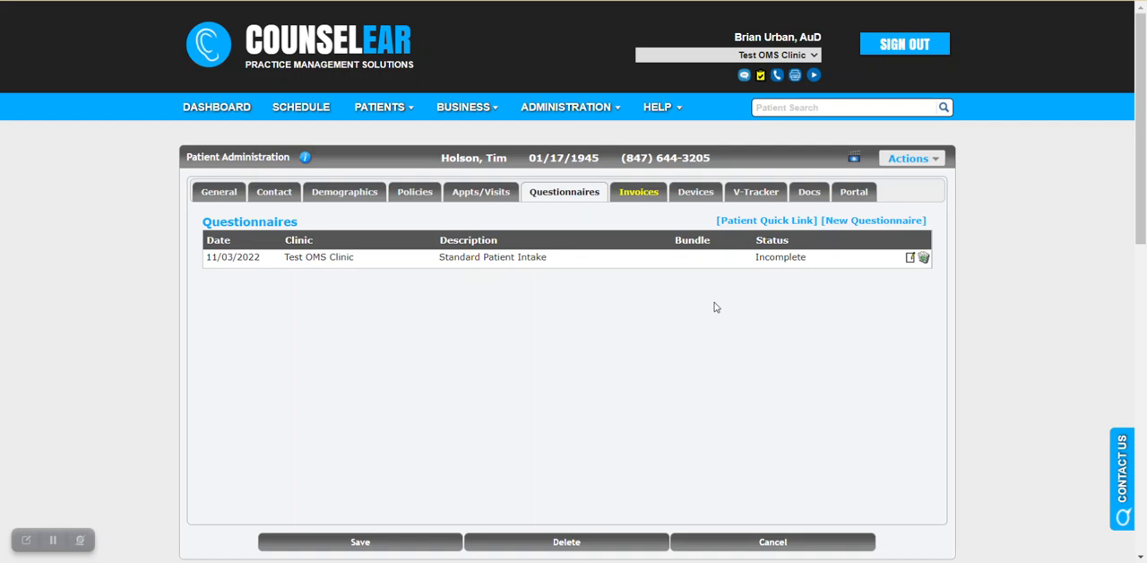
mouse_move(729, 272)
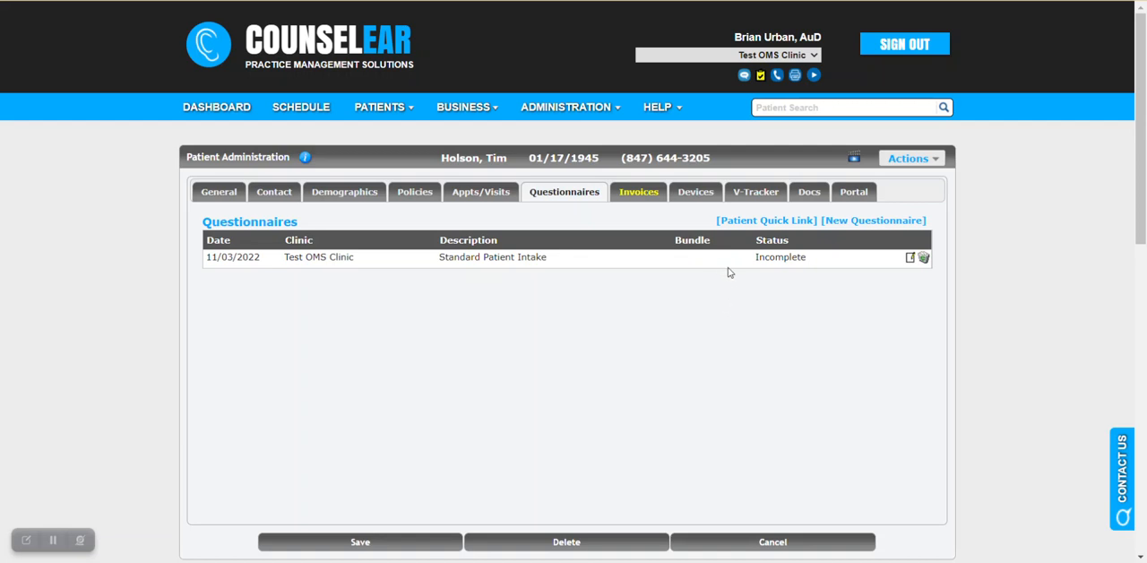
mouse_move(789, 267)
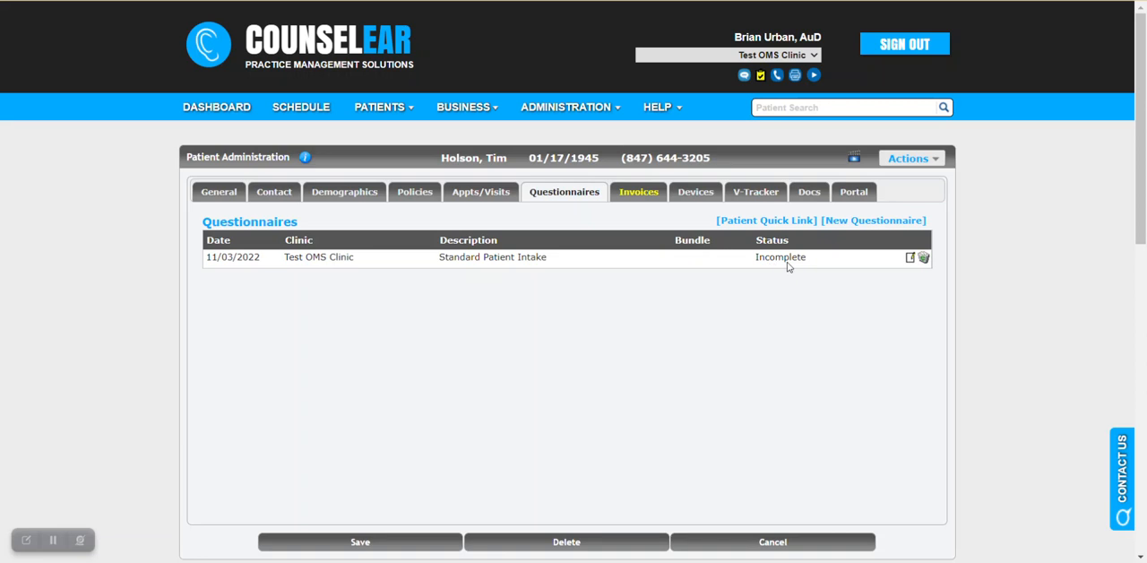
mouse_move(806, 271)
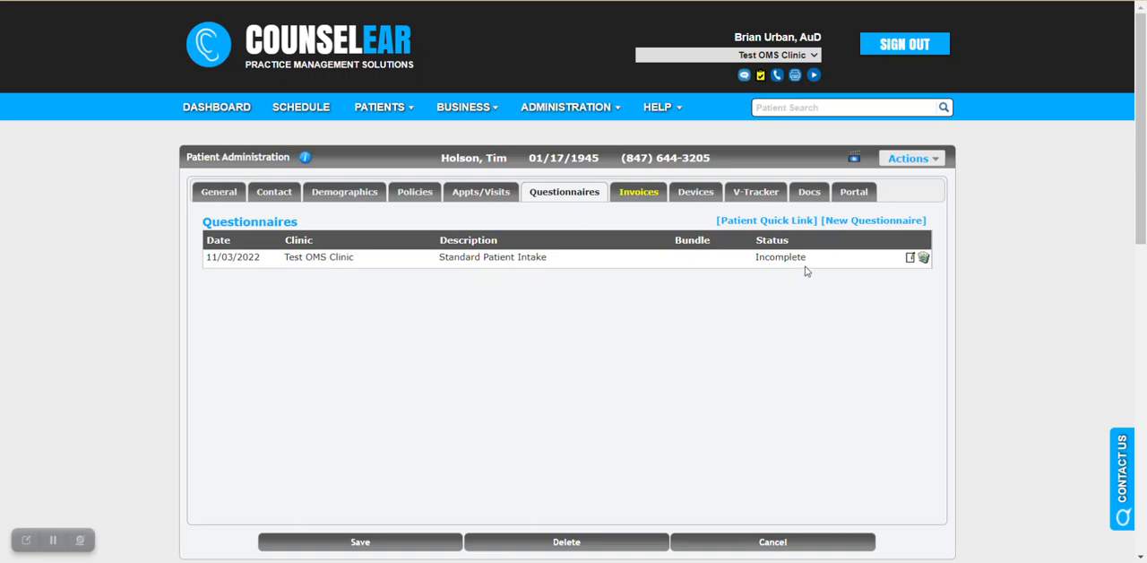
mouse_move(779, 291)
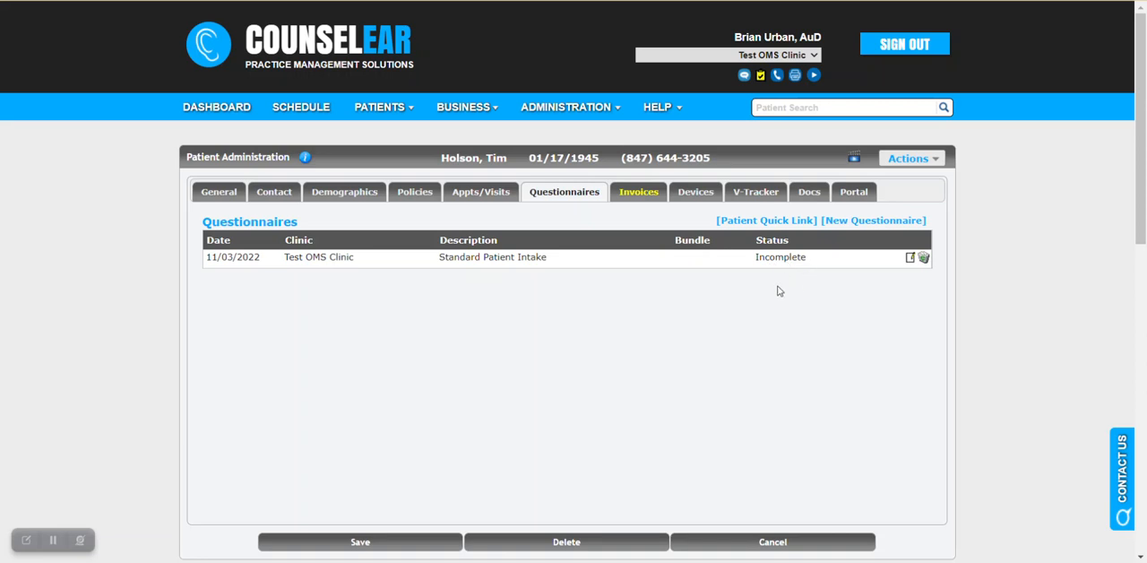
mouse_move(788, 286)
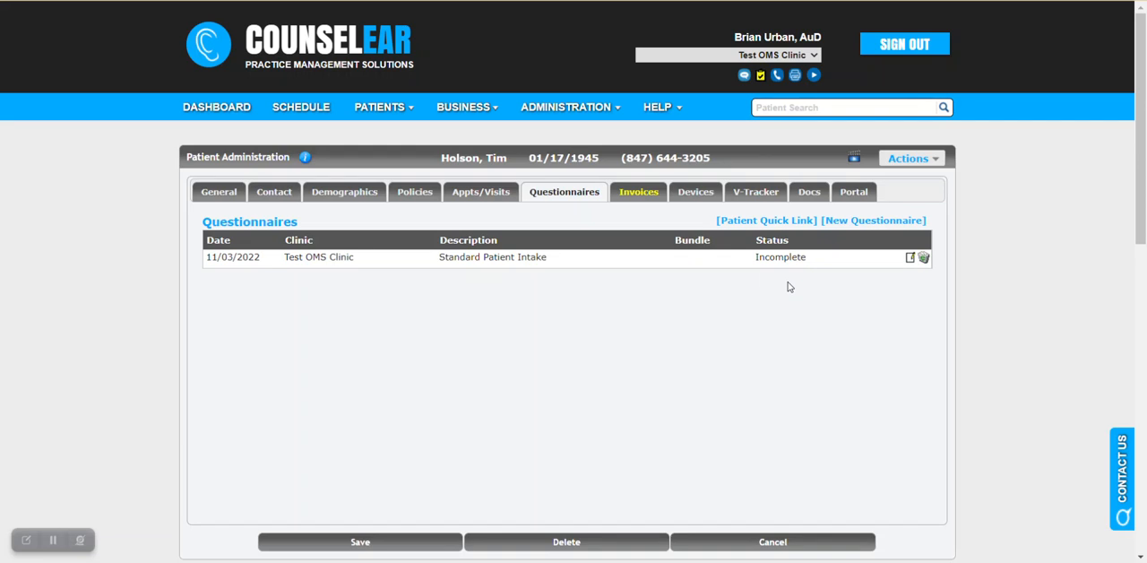
mouse_move(788, 287)
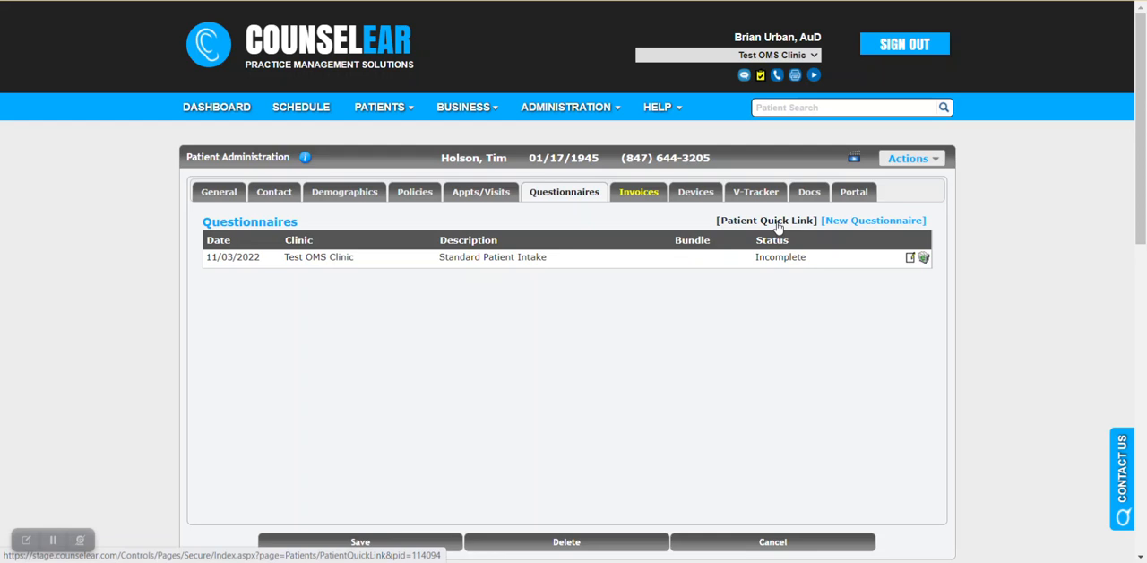
- Open Patient Quick Link, preview the new-bundle option, then return to finishing incomplete questionnaires
left_click(766, 219)
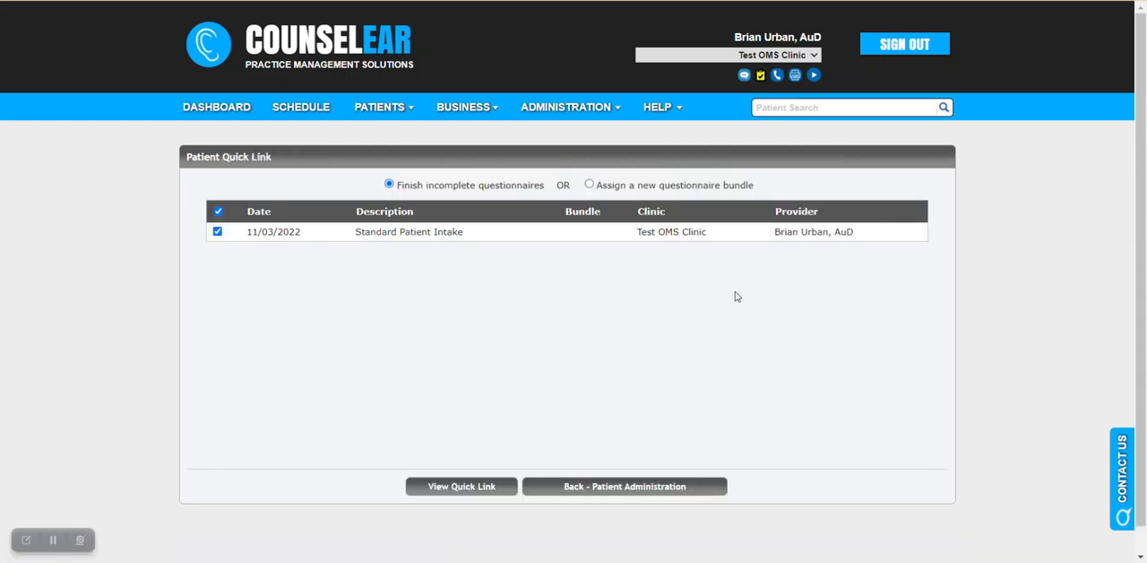
mouse_move(399, 195)
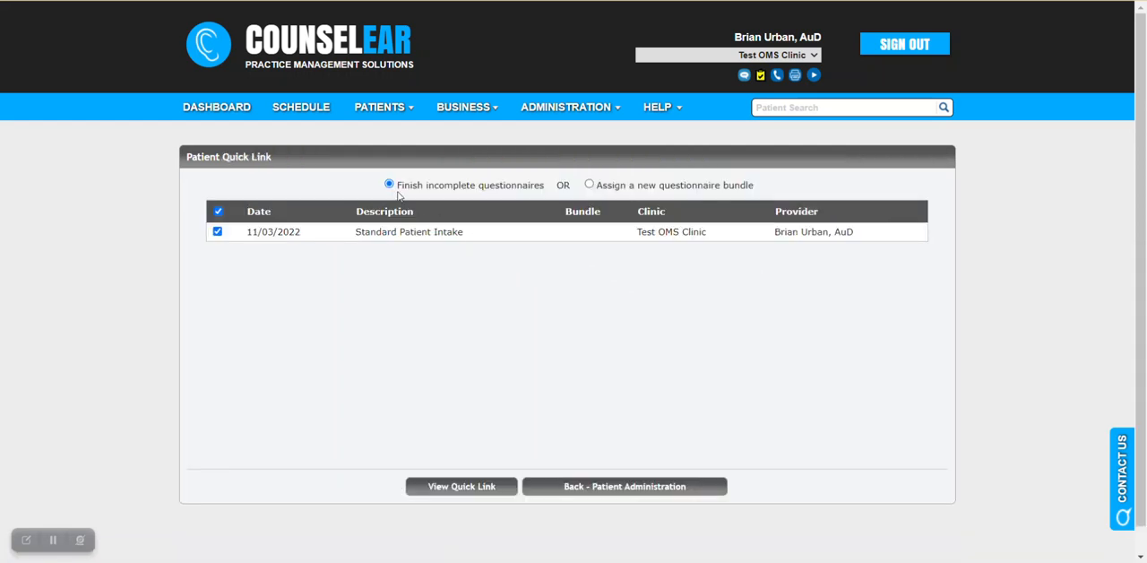
mouse_move(515, 193)
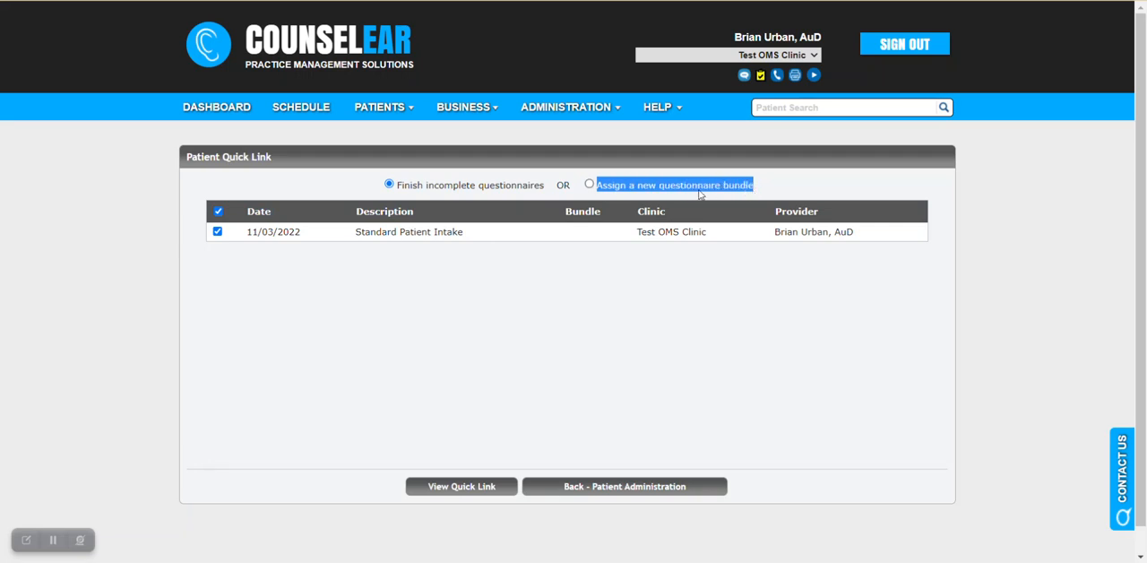
mouse_move(472, 251)
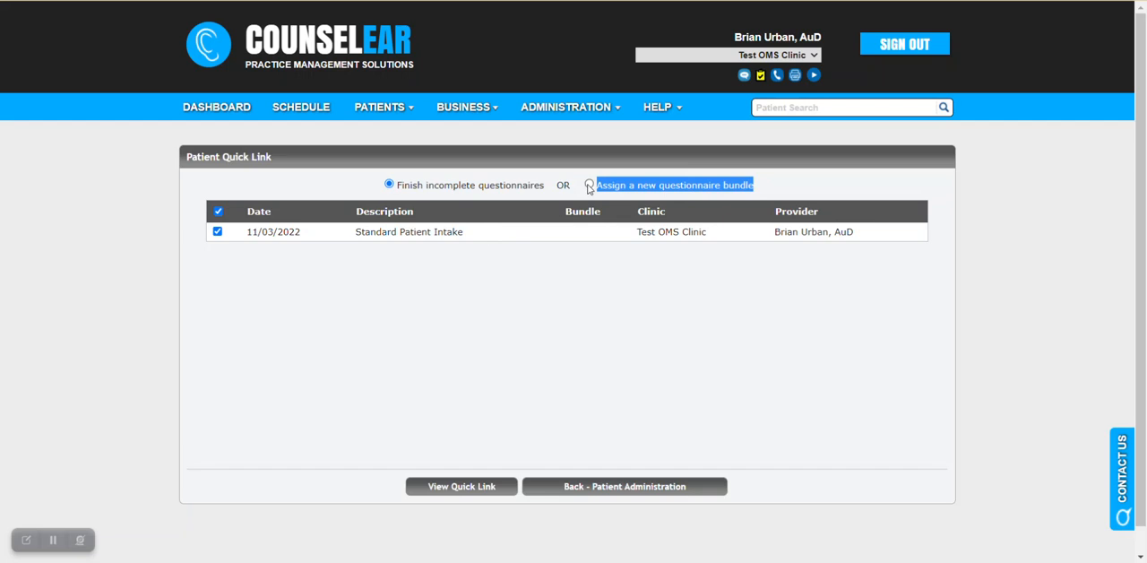
left_click(589, 185)
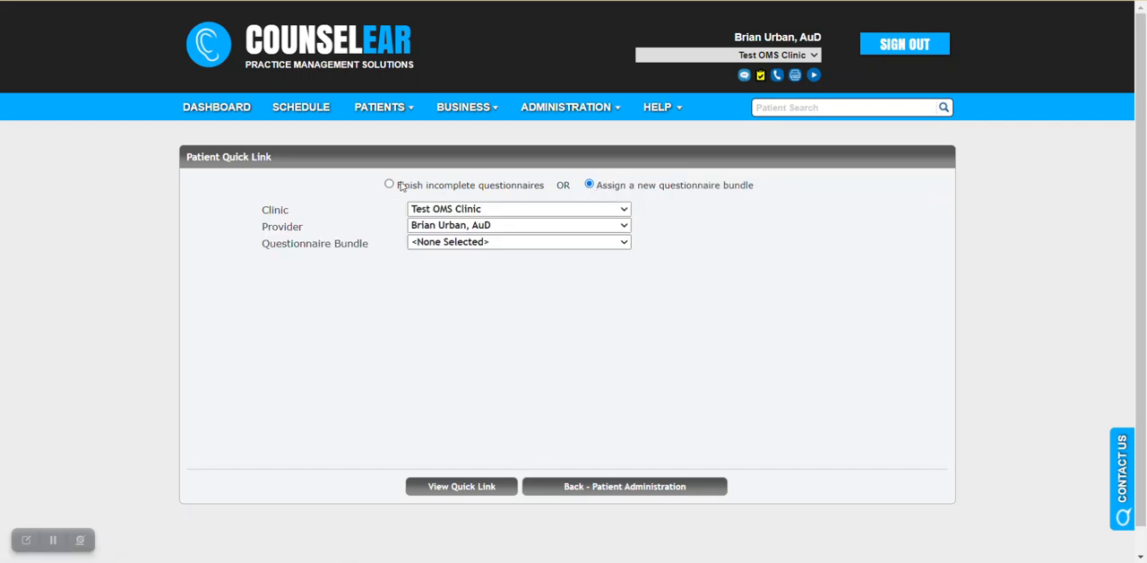
left_click(389, 185)
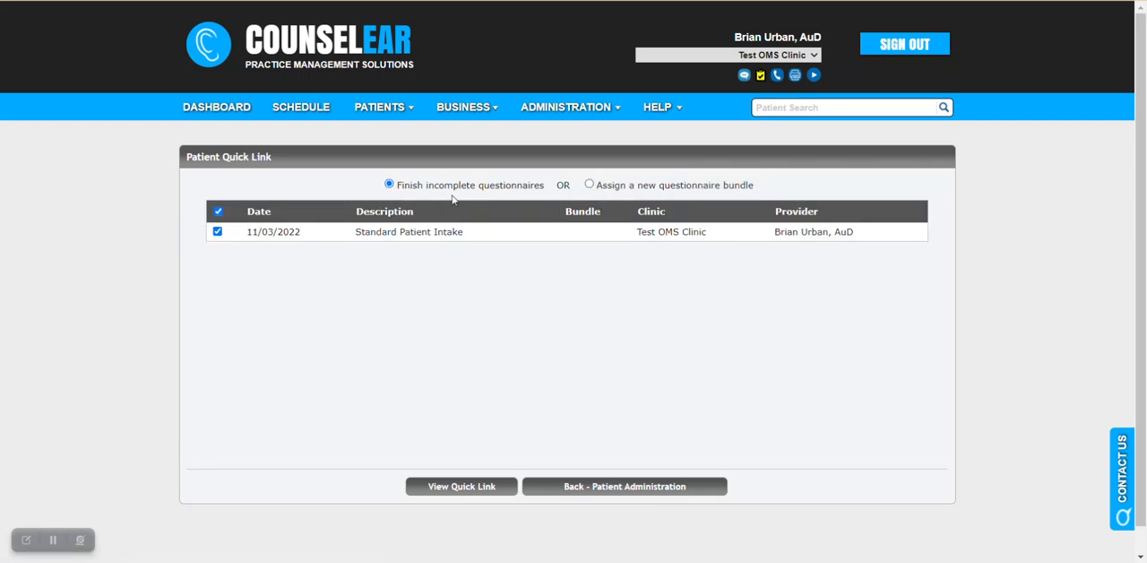
mouse_move(563, 329)
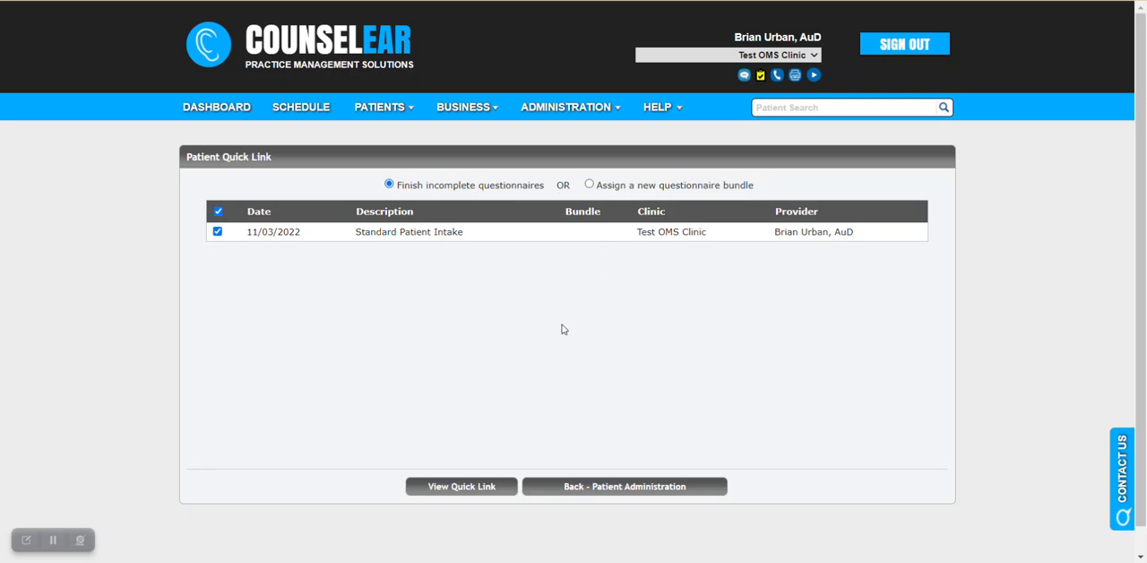
mouse_move(340, 296)
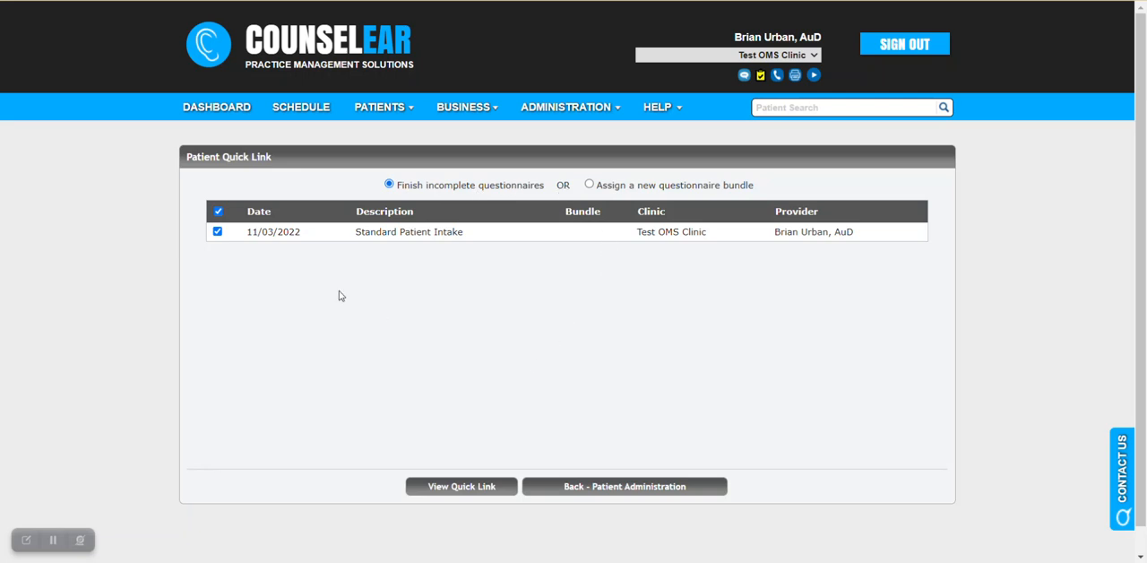
mouse_move(264, 259)
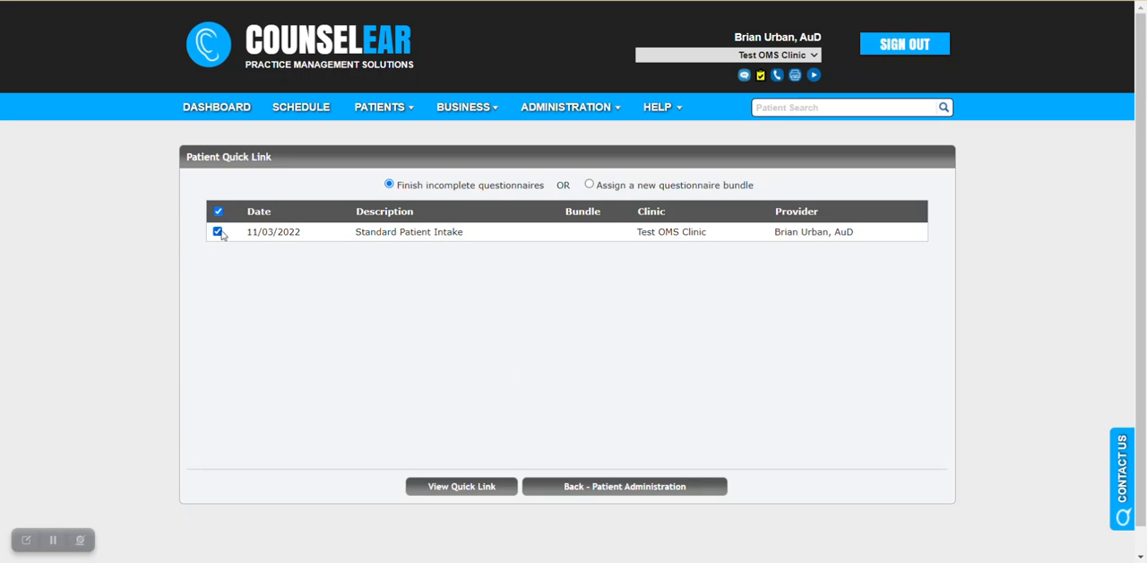
mouse_move(232, 286)
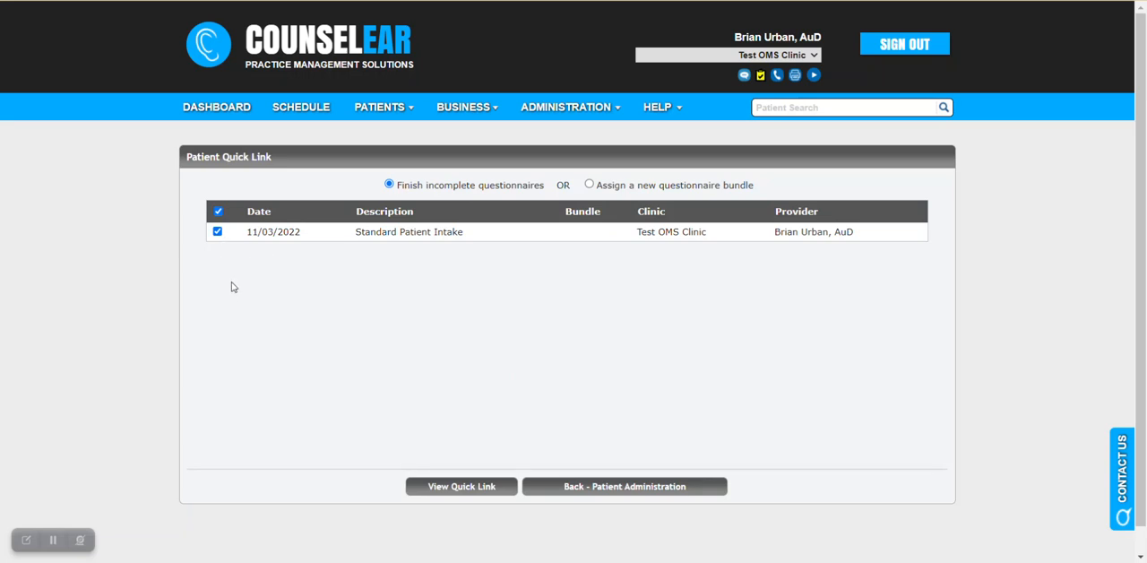
mouse_move(220, 265)
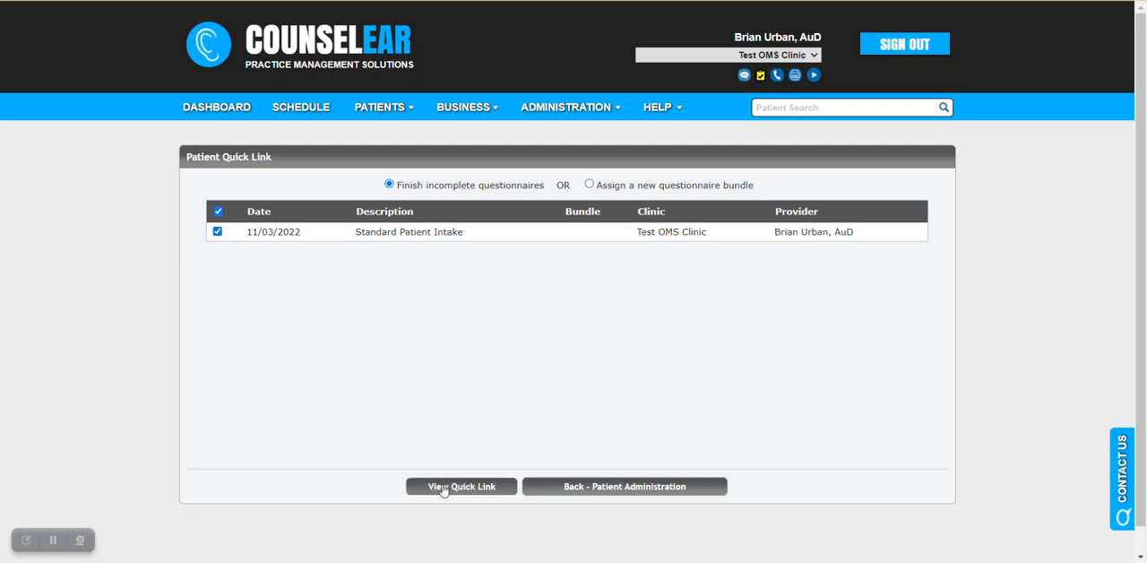
- Generate the QR code for the incomplete Standard Patient Intake questionnaire
left_click(461, 486)
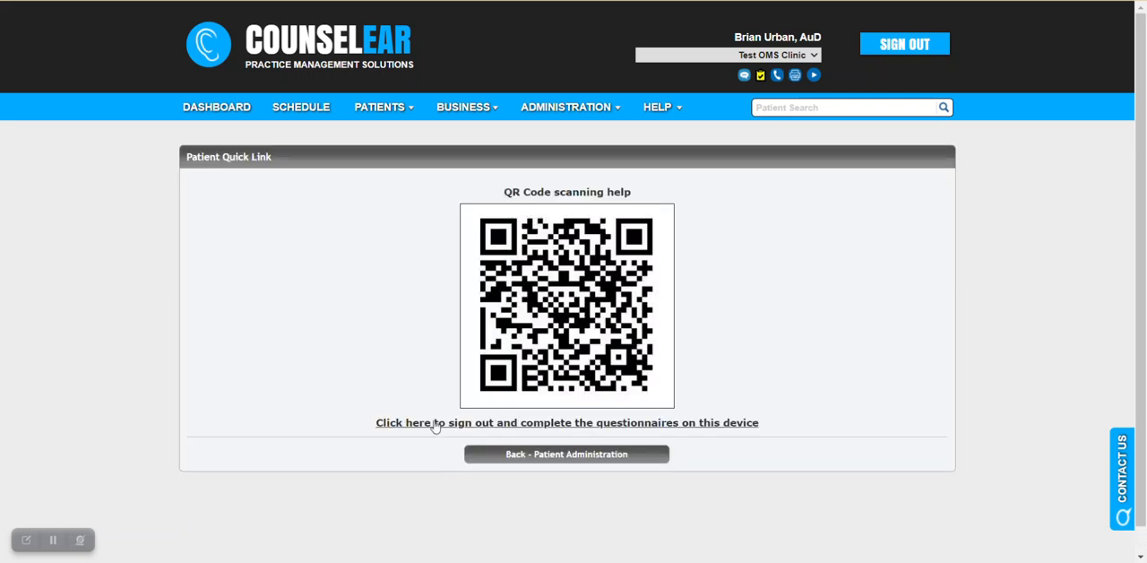
mouse_move(409, 362)
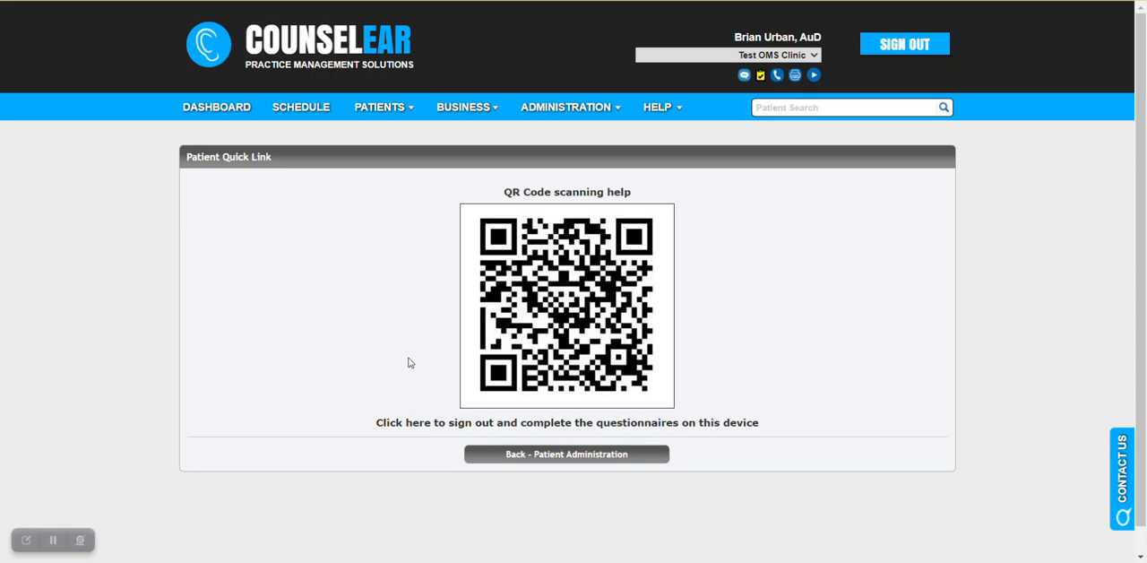
mouse_move(405, 359)
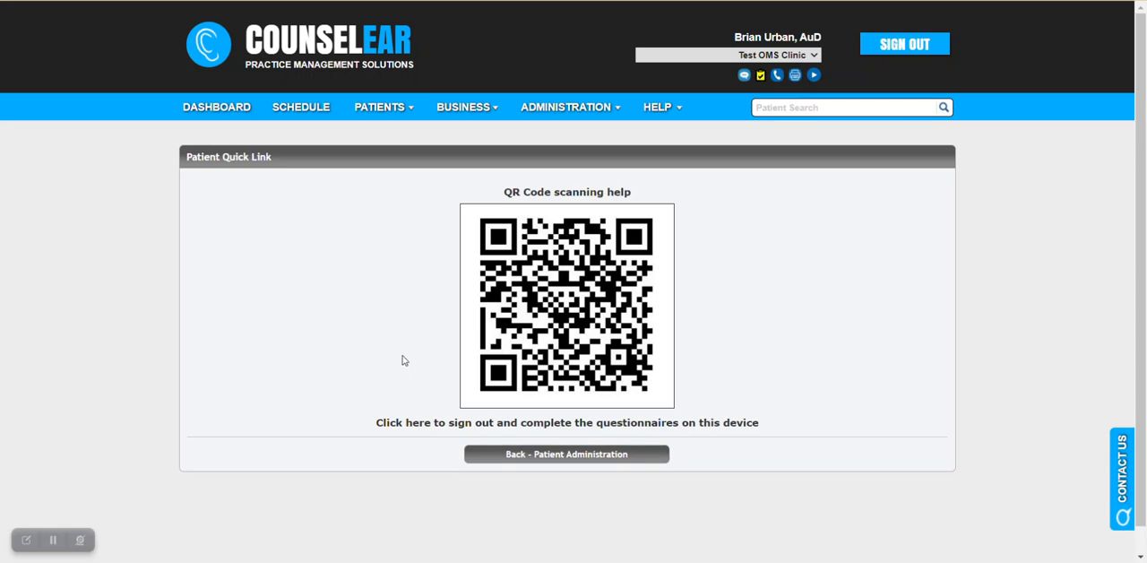
mouse_move(695, 331)
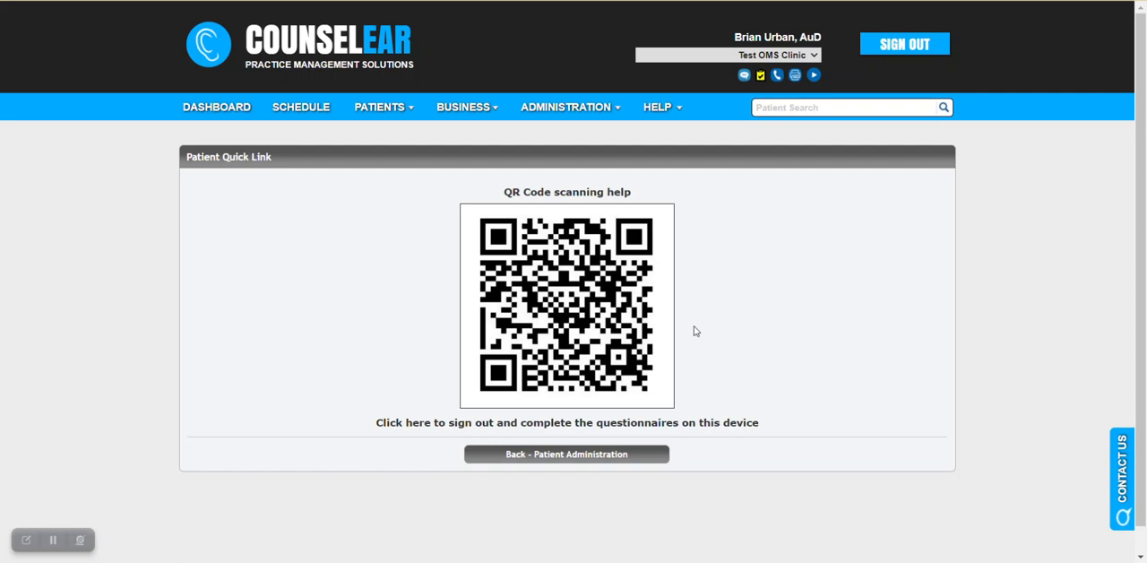
mouse_move(712, 326)
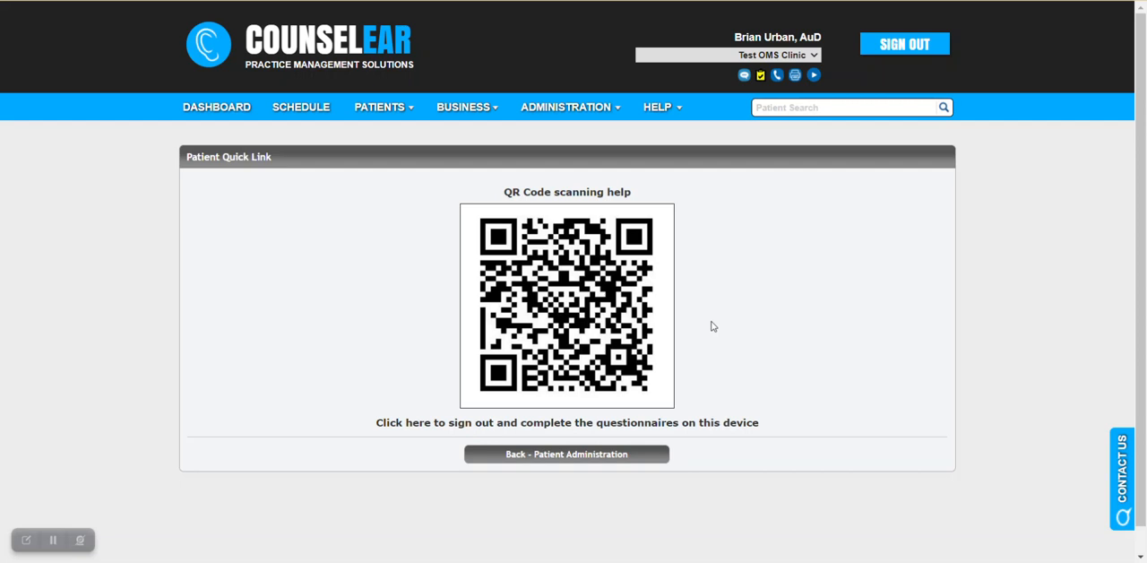
mouse_move(730, 289)
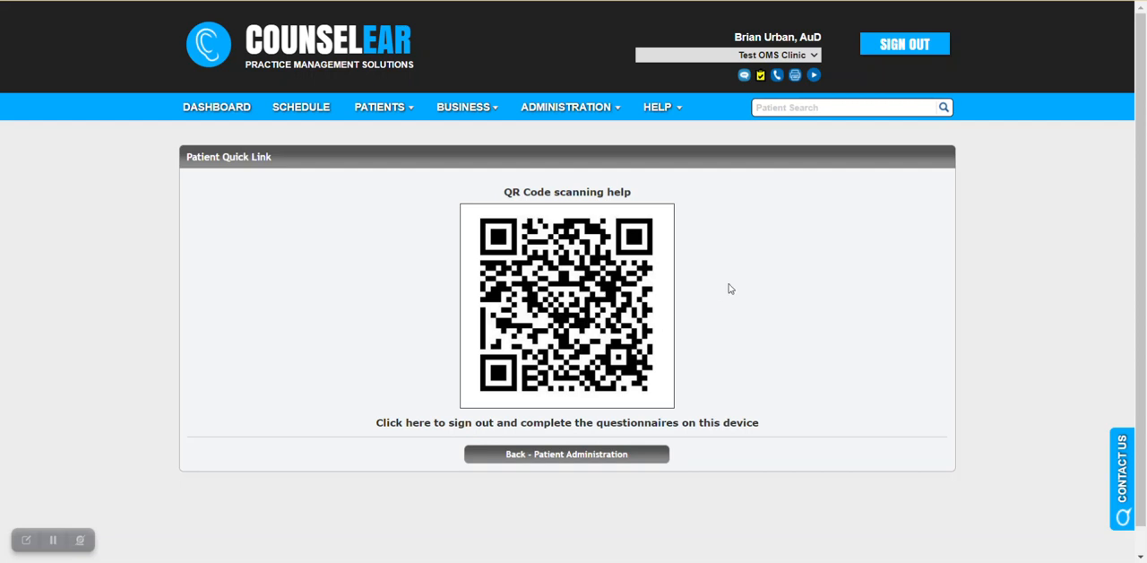
mouse_move(735, 281)
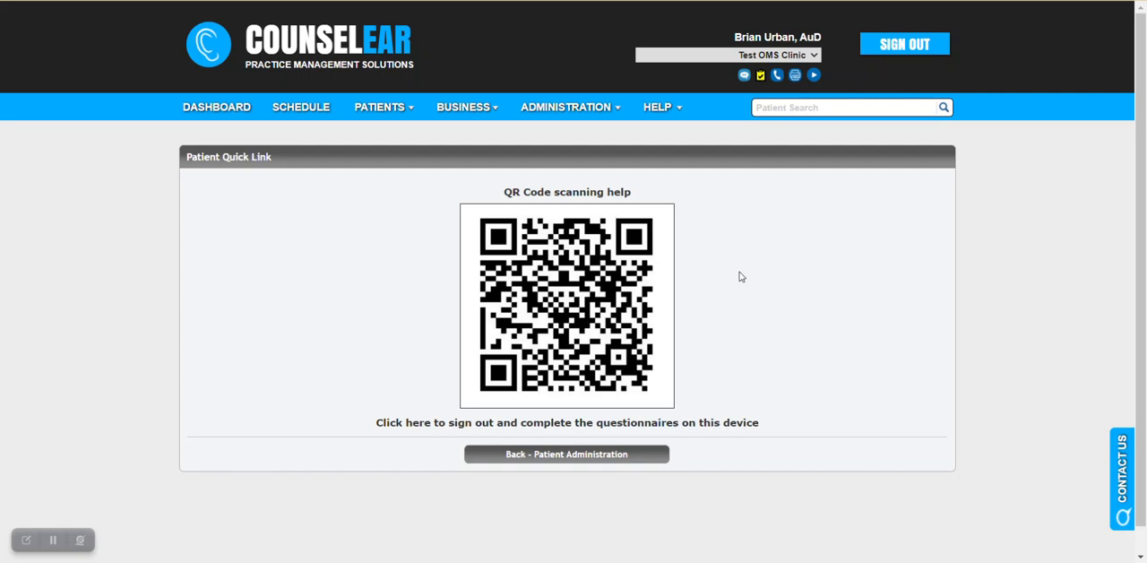
mouse_move(741, 270)
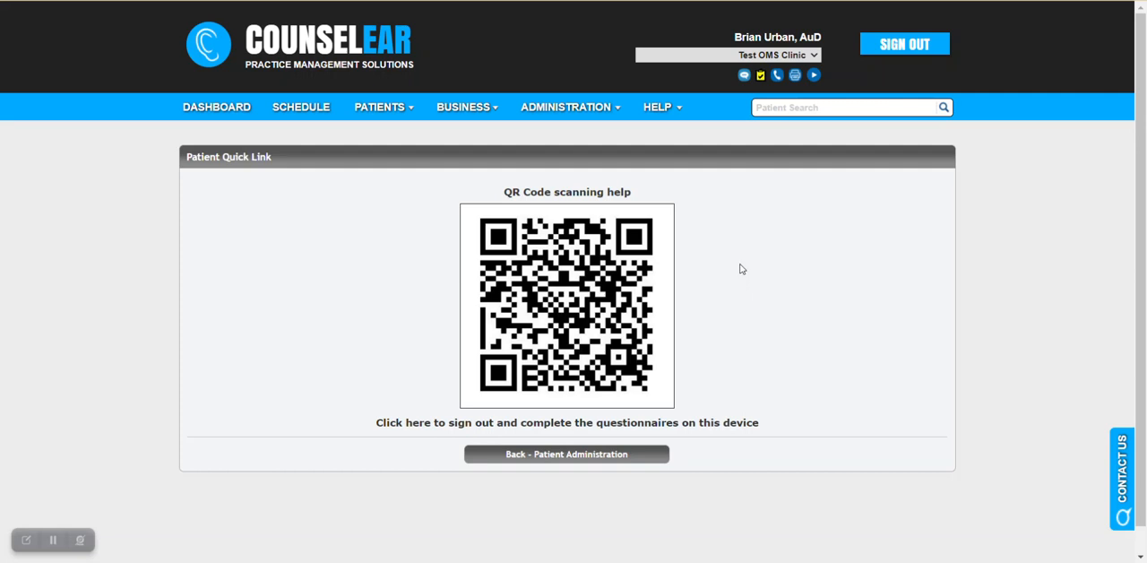
mouse_move(762, 270)
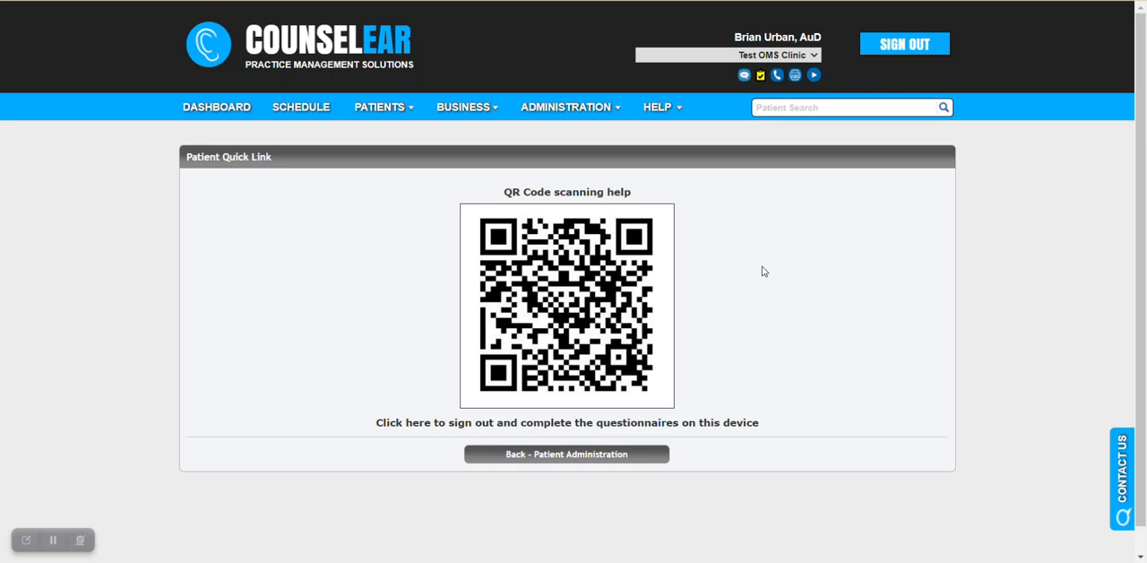
mouse_move(705, 279)
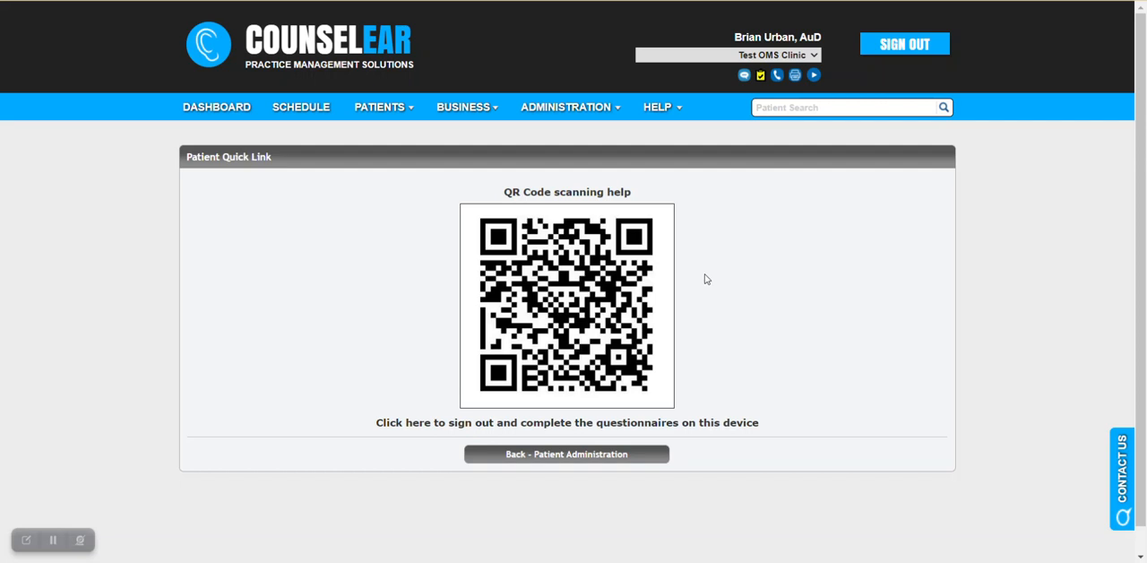
mouse_move(748, 266)
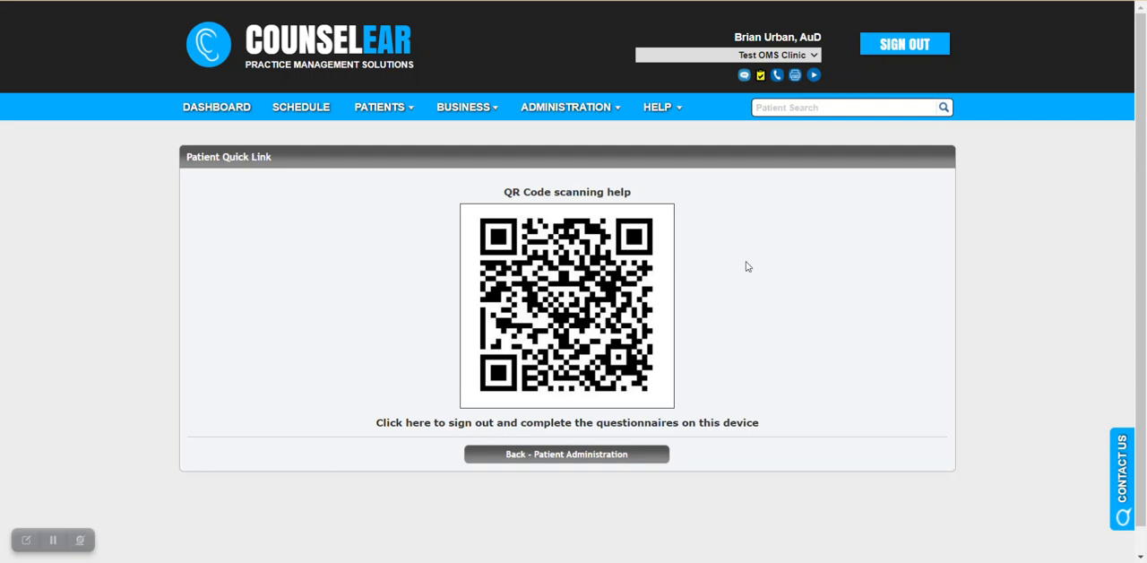
mouse_move(752, 260)
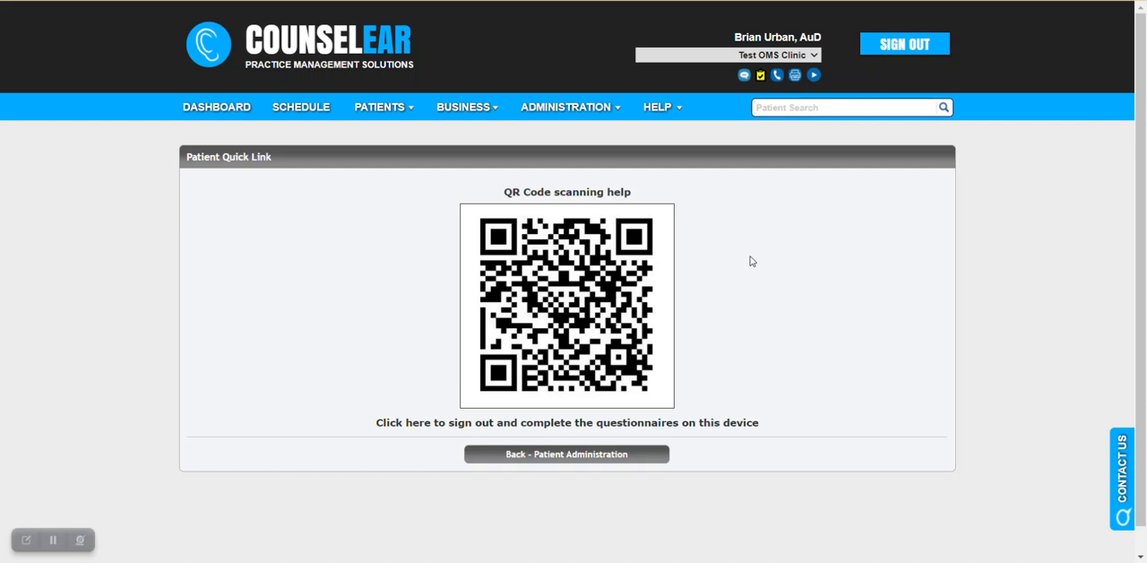
mouse_move(748, 340)
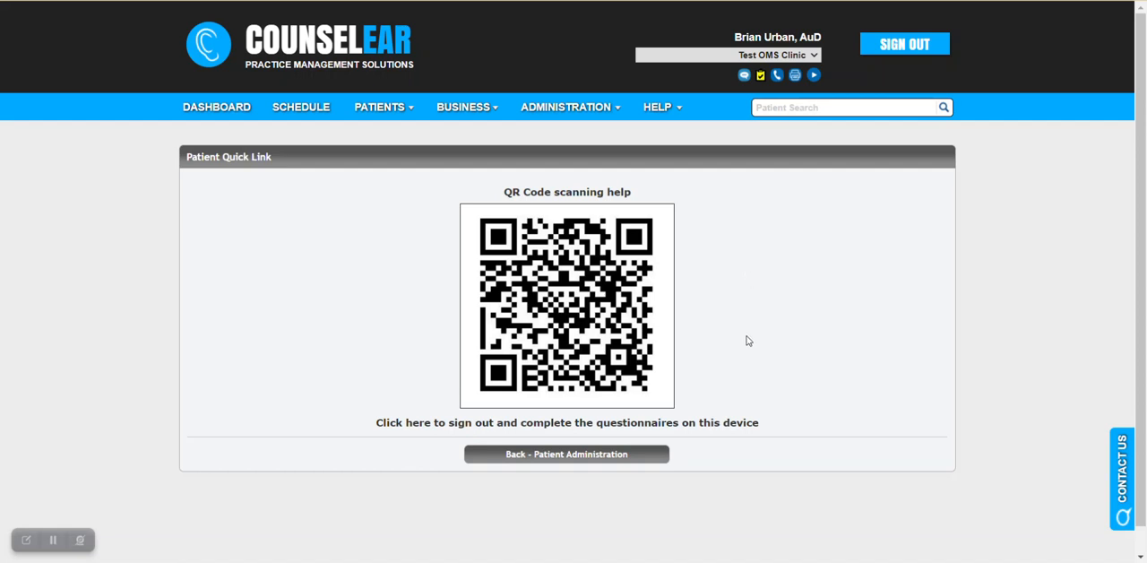
mouse_move(699, 439)
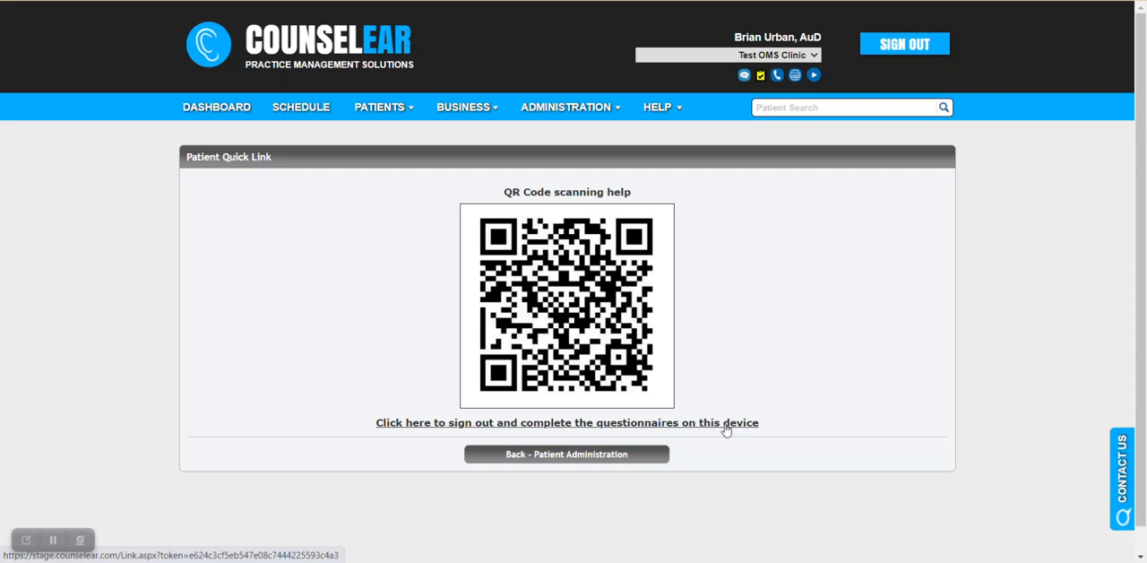
mouse_move(791, 348)
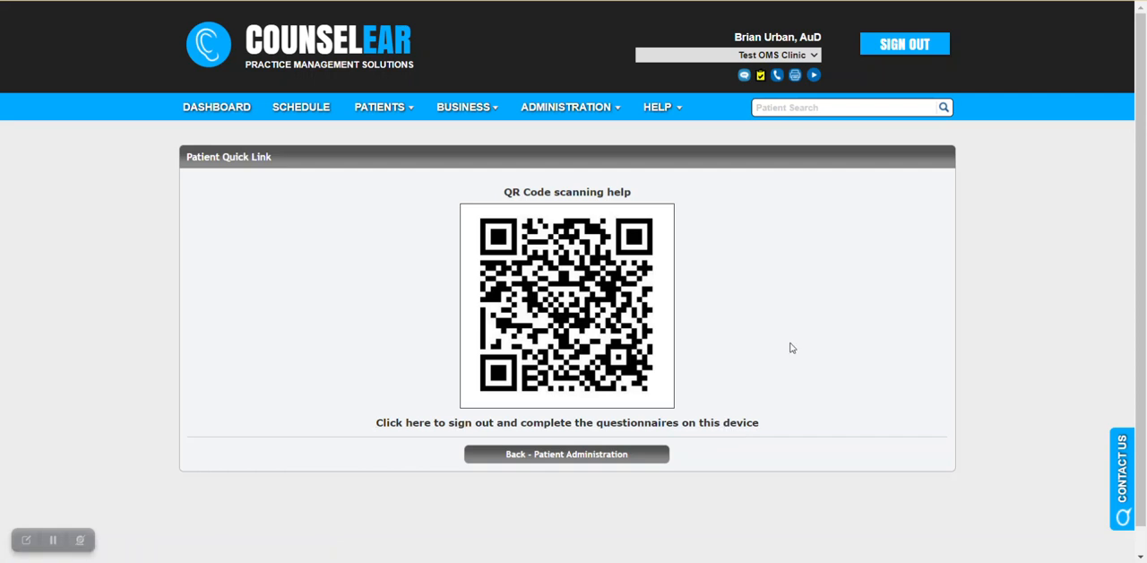
mouse_move(778, 260)
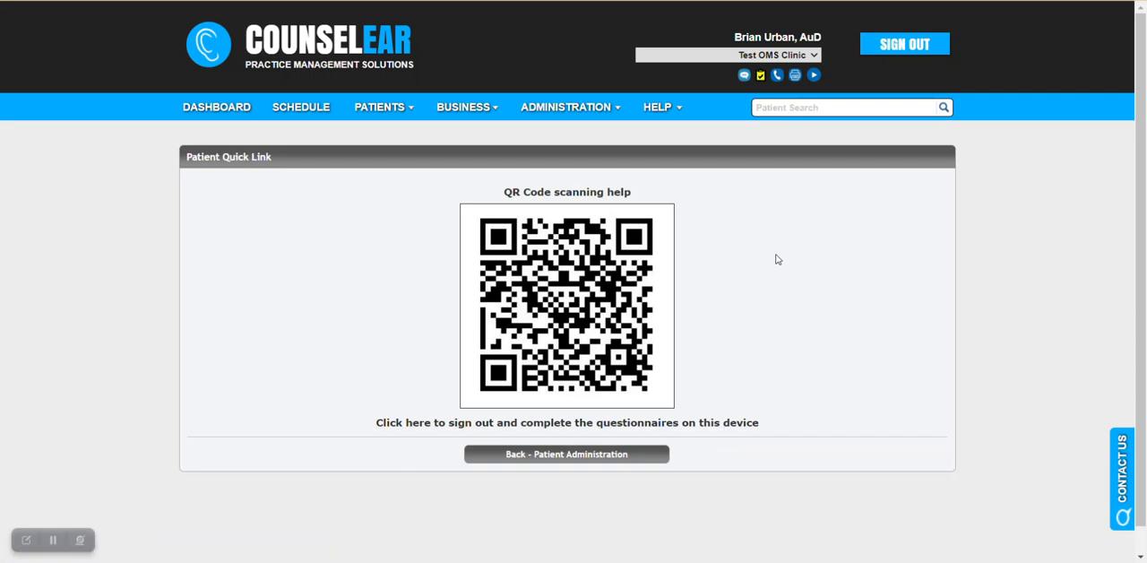
mouse_move(757, 281)
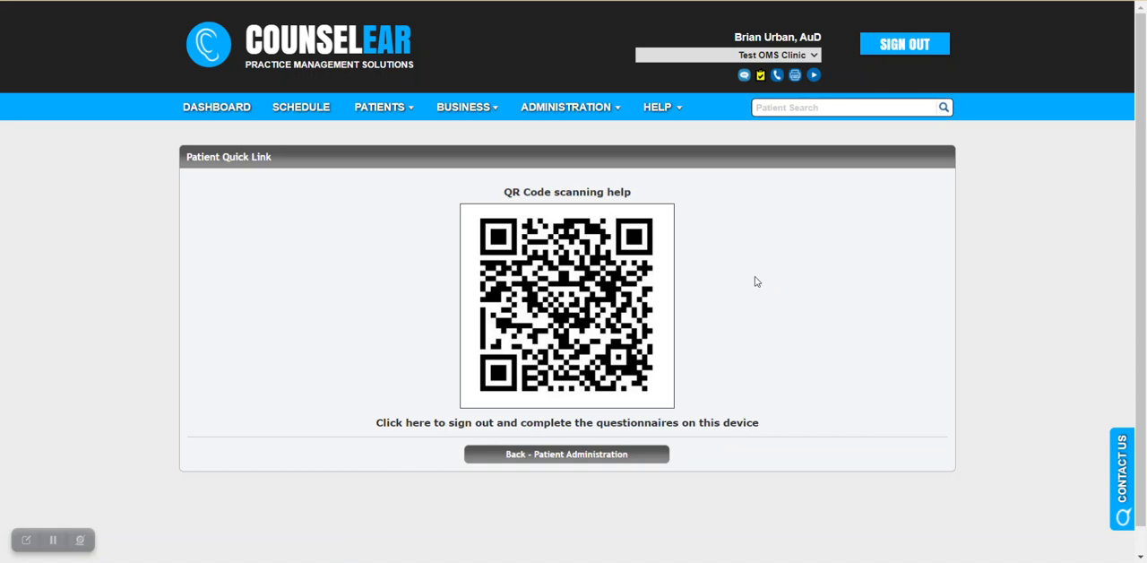
mouse_move(704, 396)
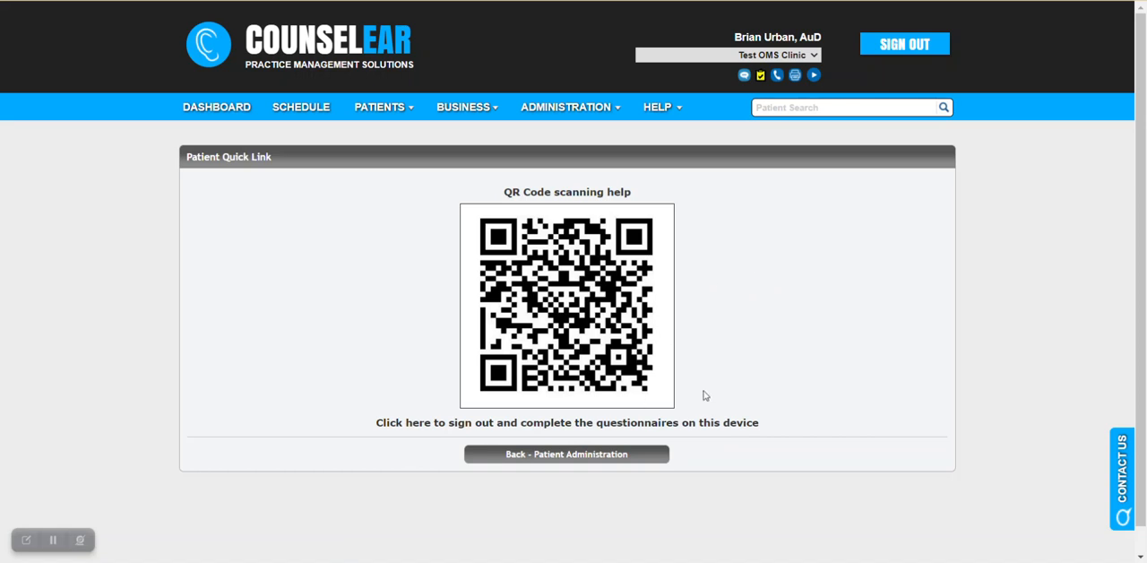
mouse_move(668, 405)
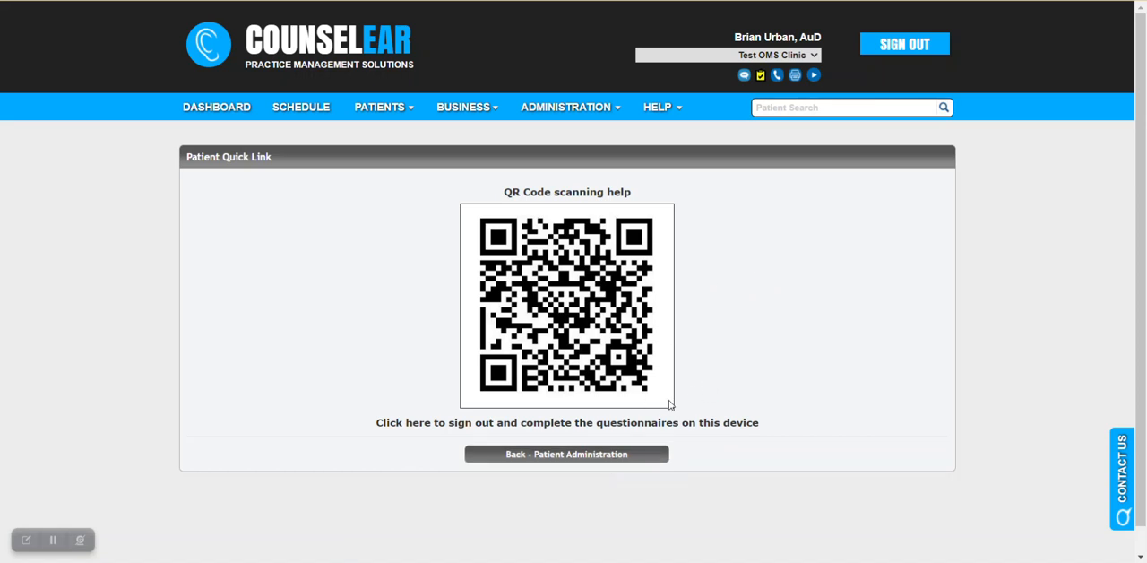
- Return to the patient record and start a new bundle-assignment quick link
left_click(566, 454)
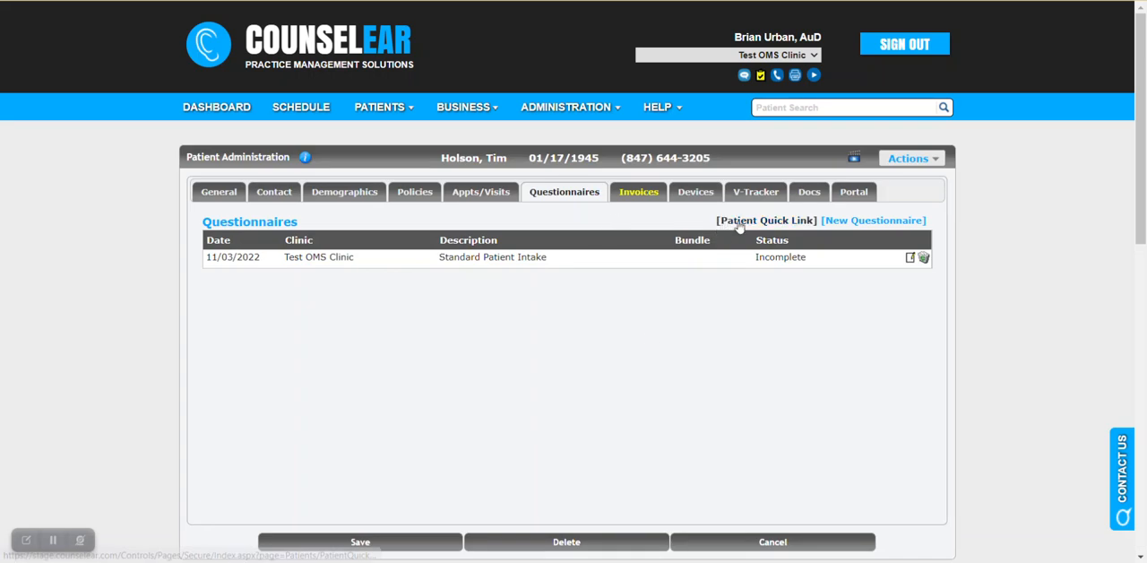
left_click(765, 220)
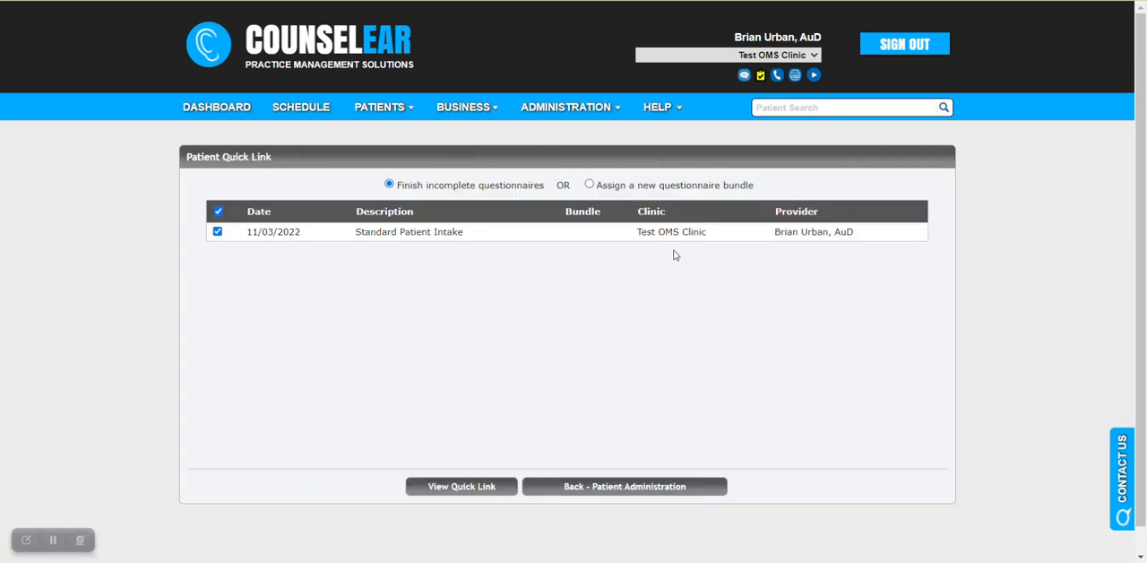
left_click(588, 184)
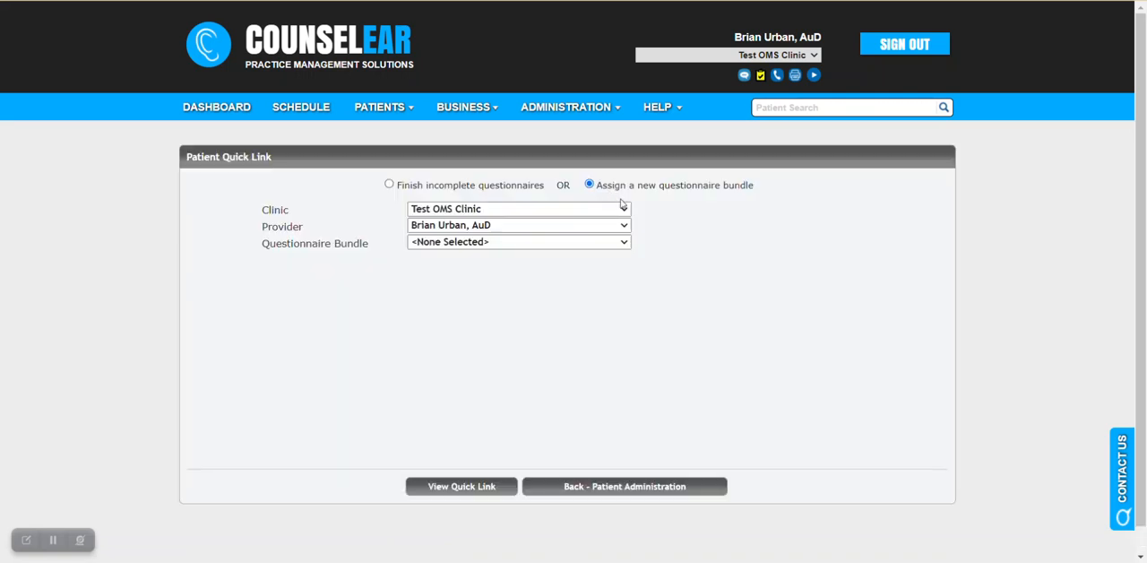
mouse_move(626, 242)
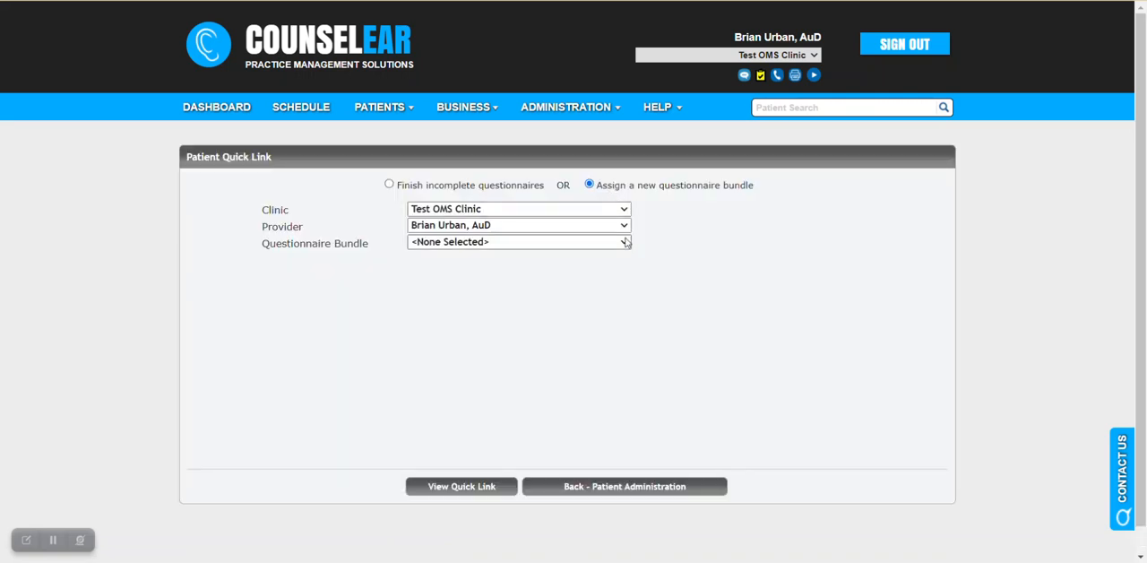
- Choose General Intake Bundle and exclude Test Types
left_click(622, 242)
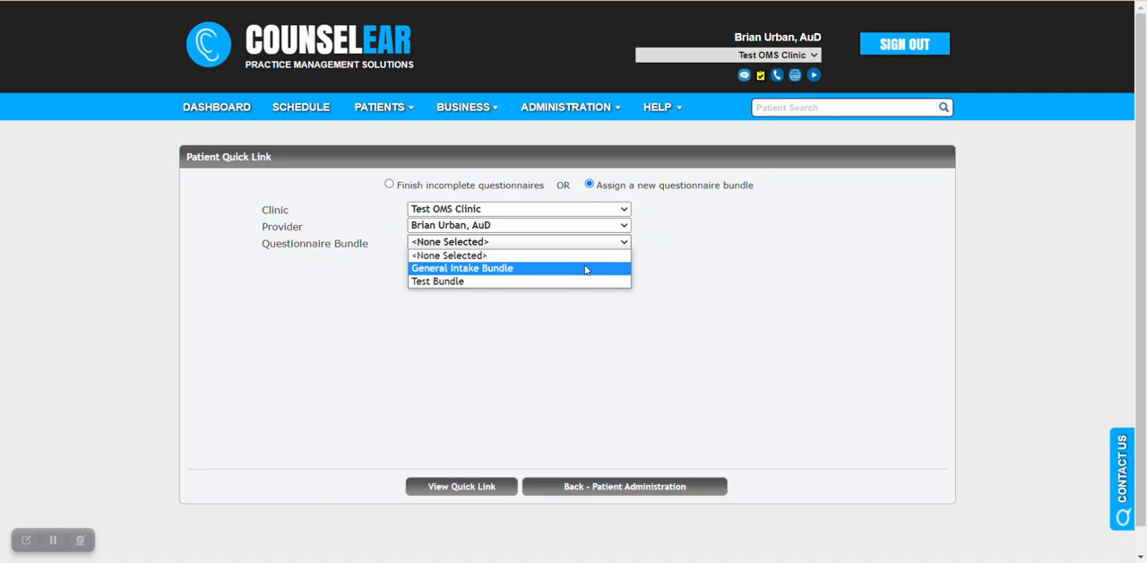
left_click(461, 268)
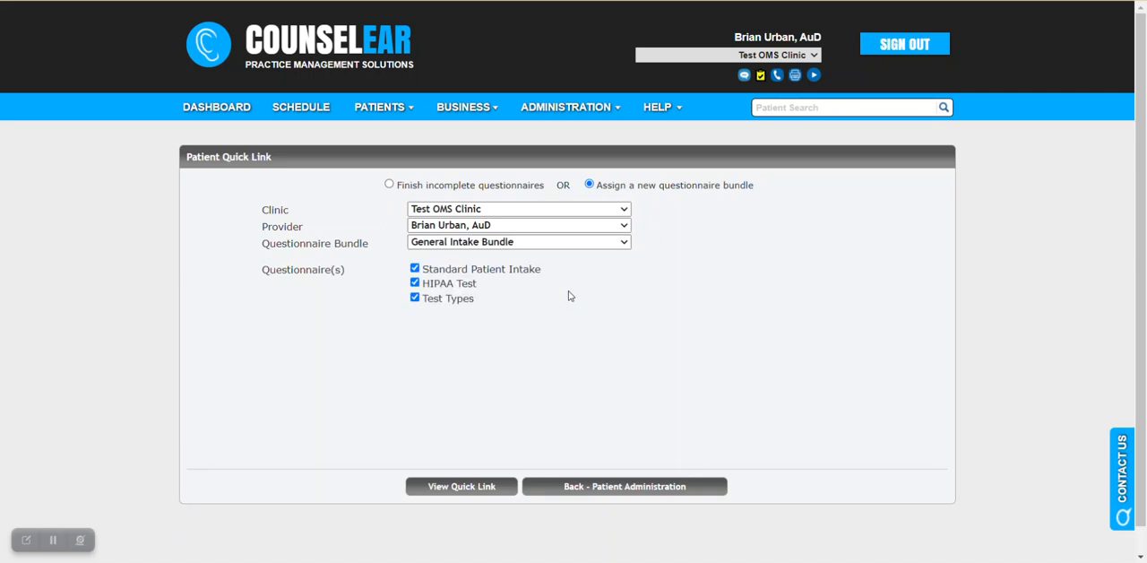
mouse_move(490, 302)
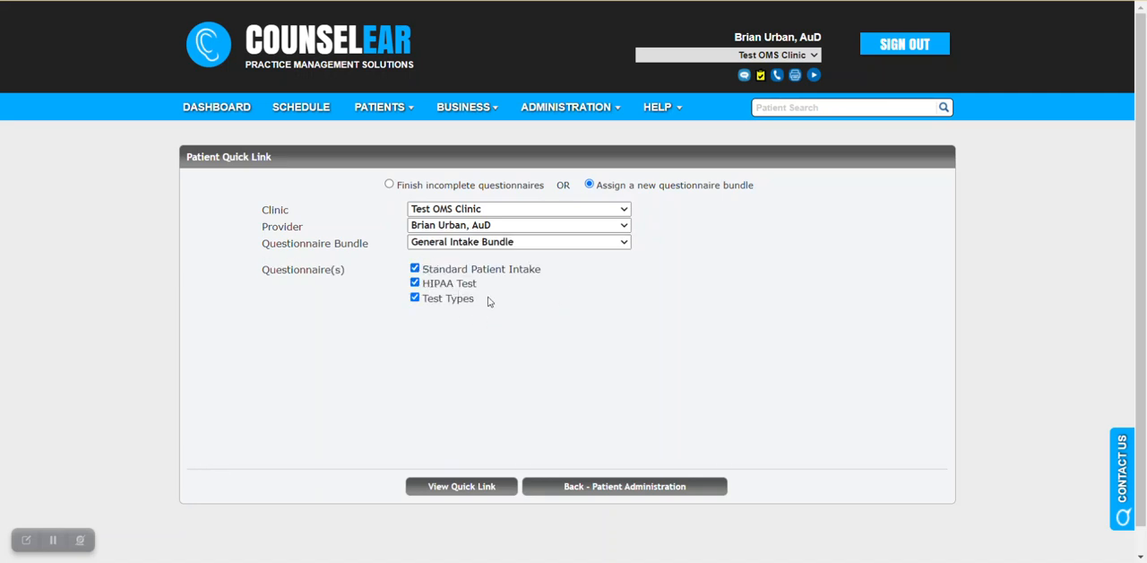
mouse_move(525, 319)
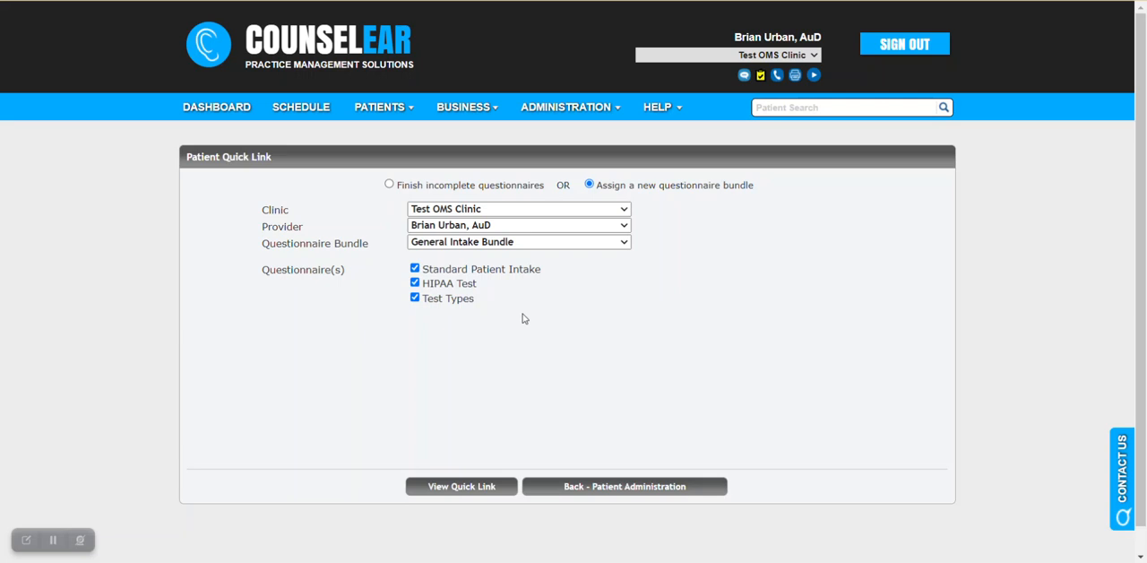
left_click(414, 297)
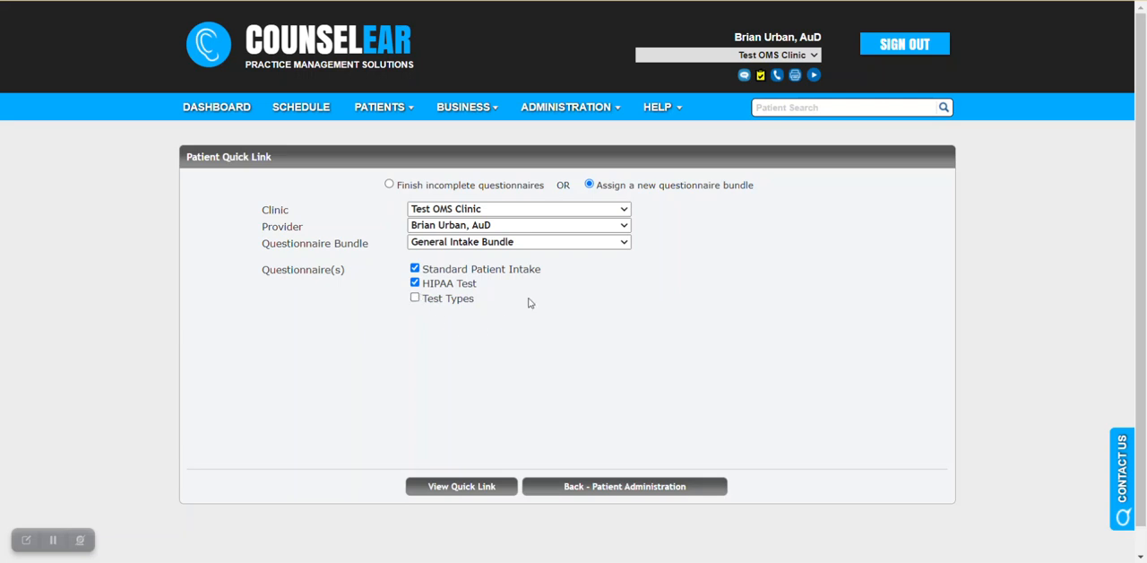
mouse_move(473, 416)
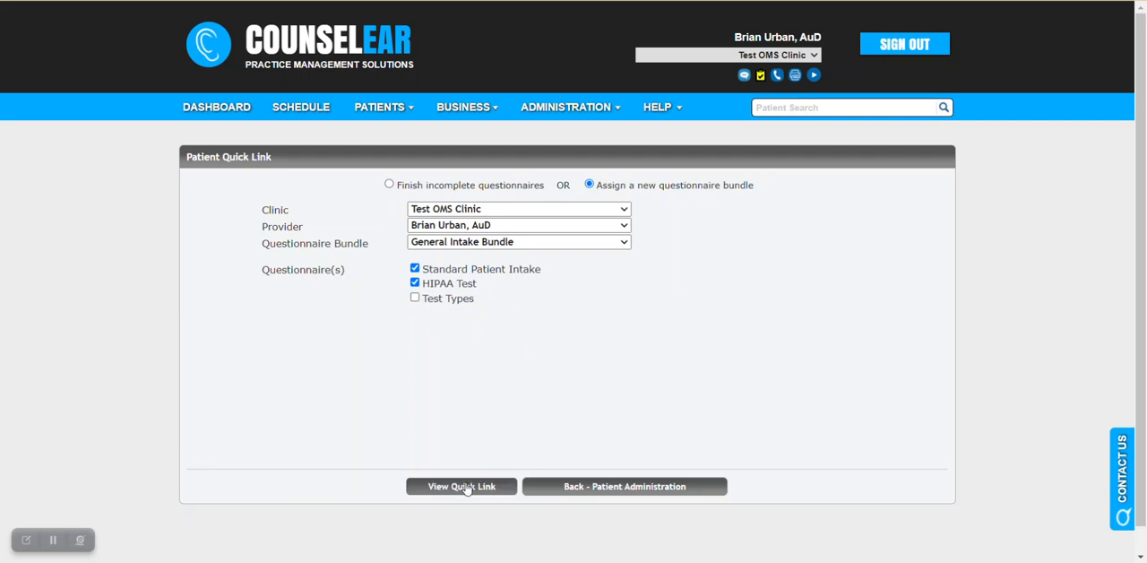
- Generate the QR code for Standard Patient Intake and HIPAA Test
left_click(461, 486)
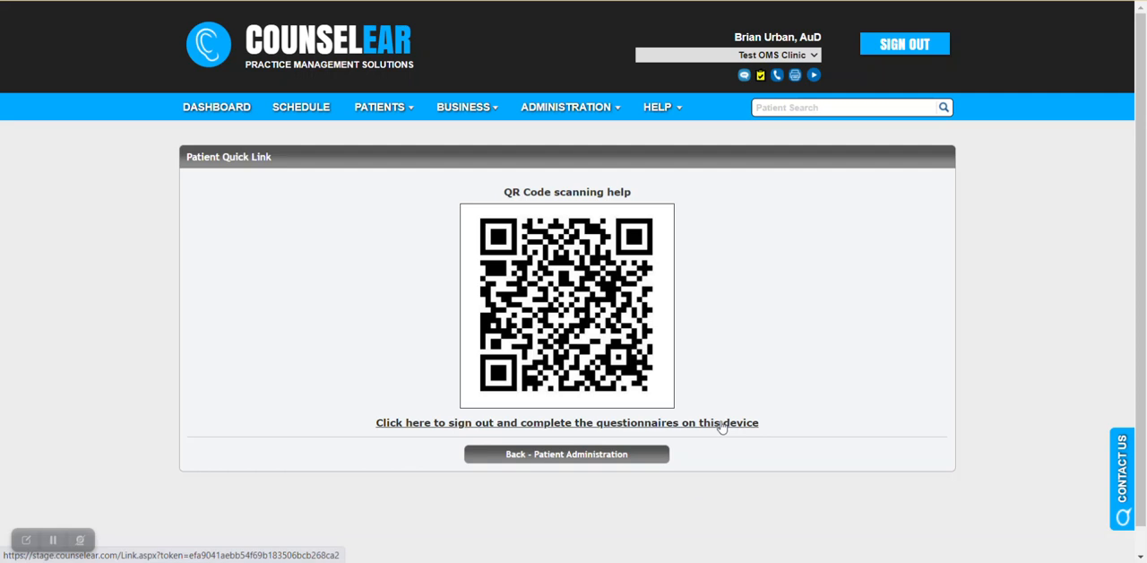
mouse_move(723, 392)
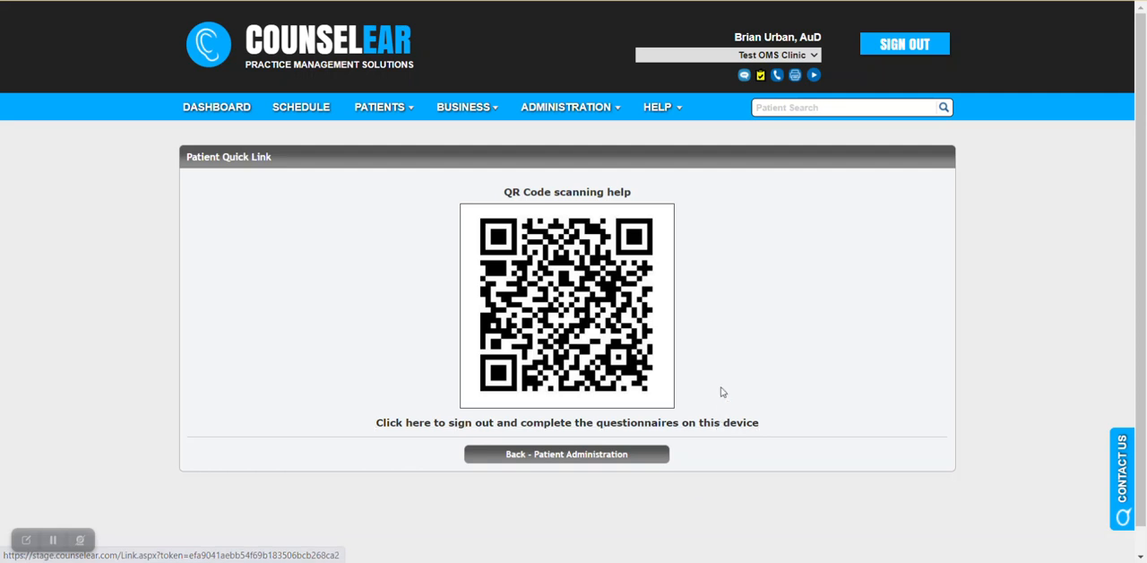
mouse_move(736, 376)
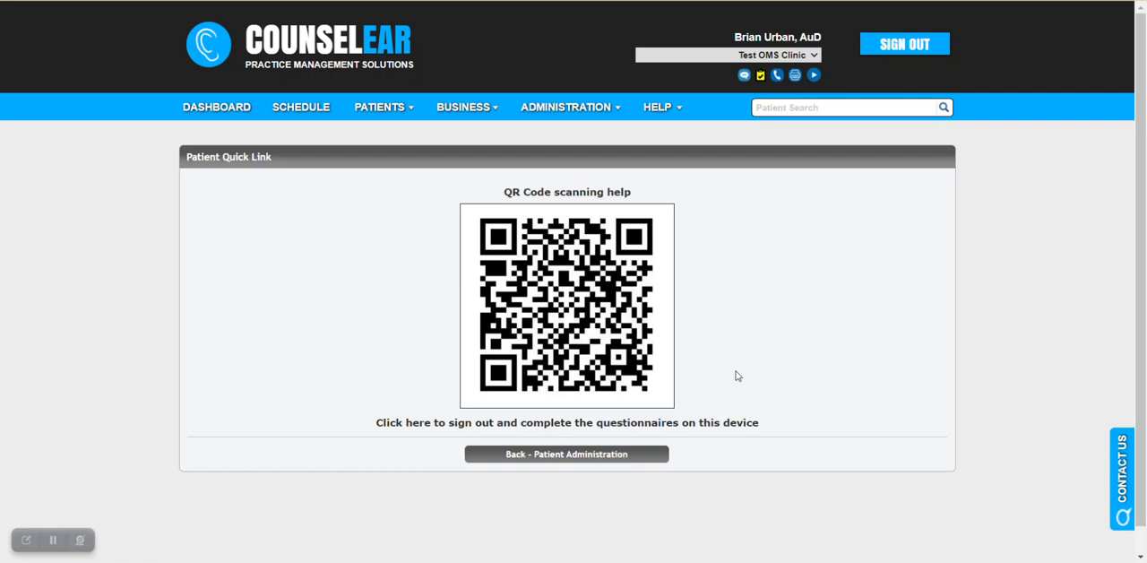
- Return to Patient Administration to see the new incomplete General Intake Bundle questionnaires
left_click(566, 454)
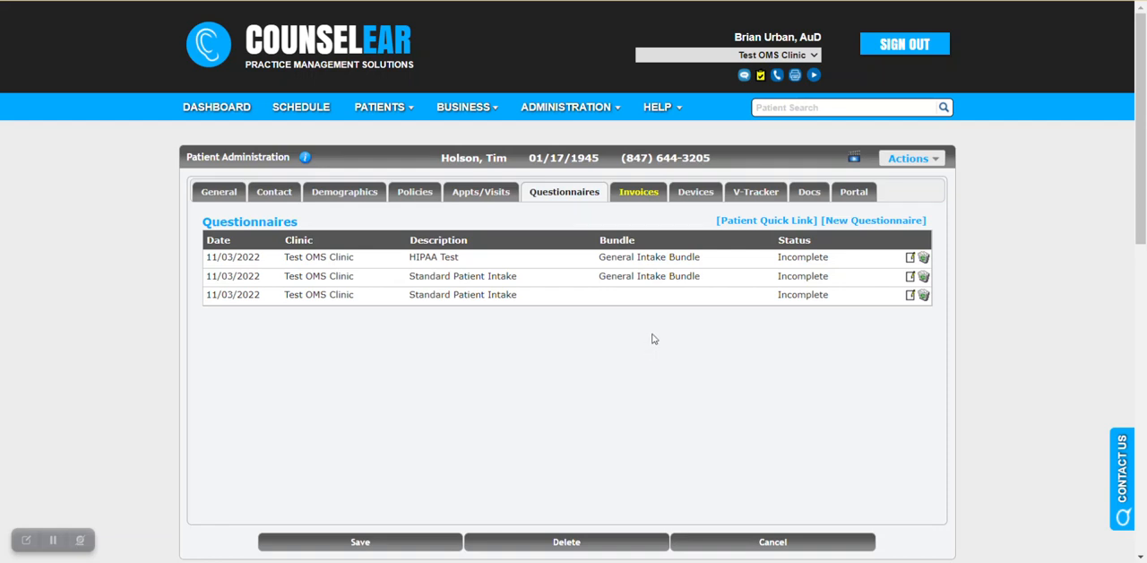
mouse_move(874, 221)
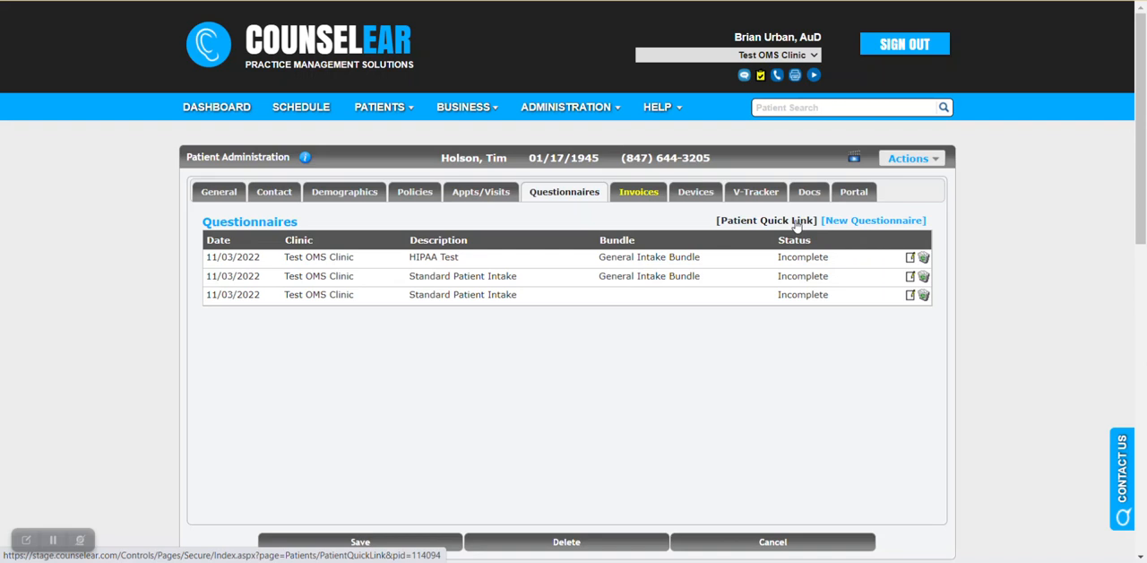
mouse_move(702, 217)
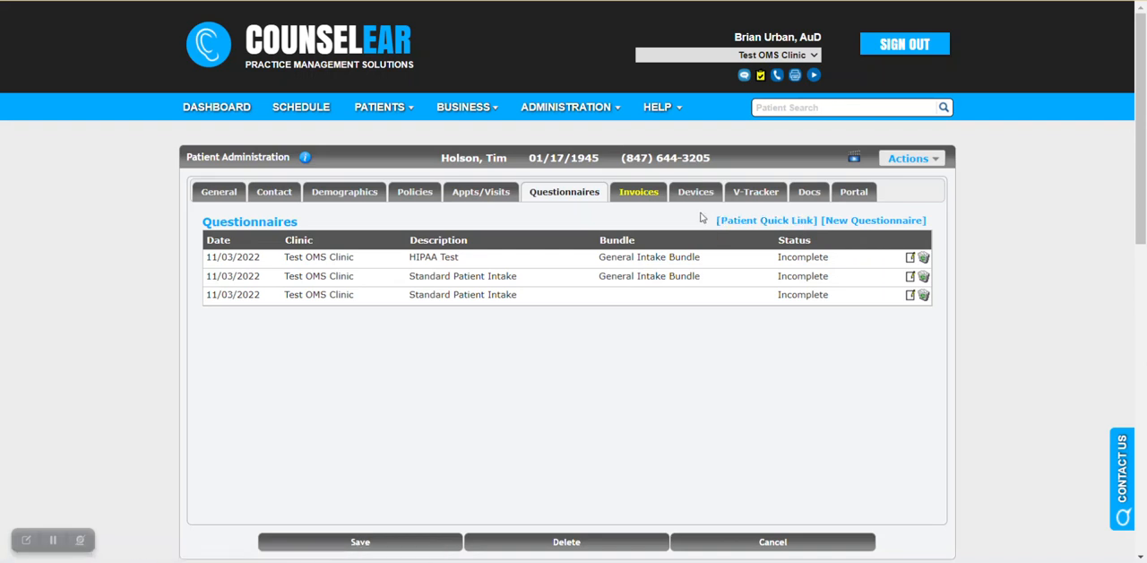